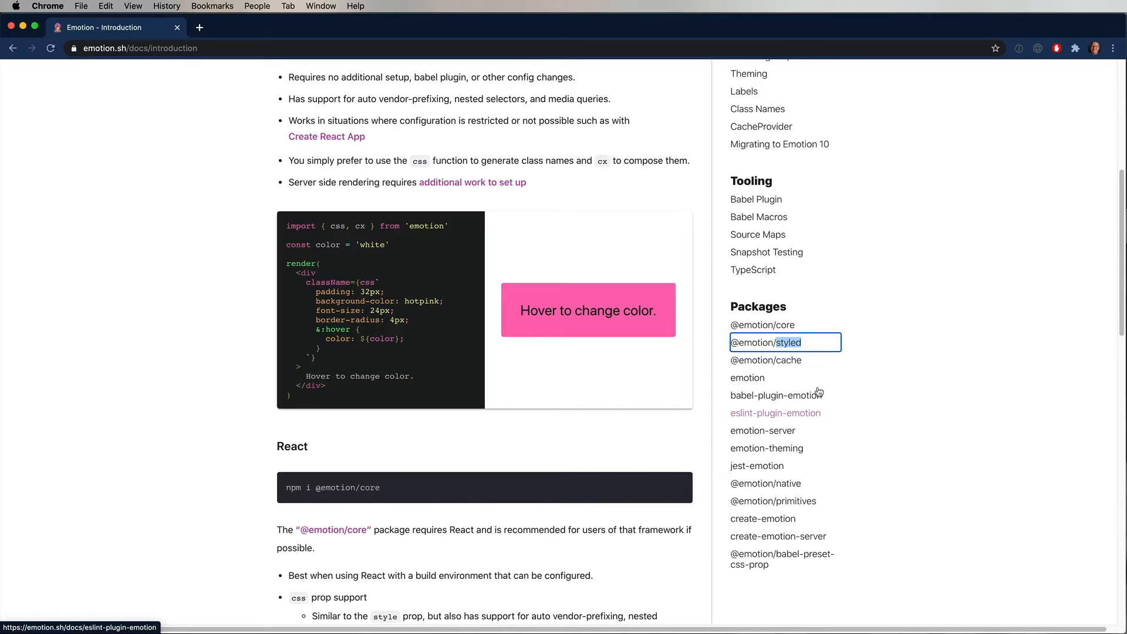
{"action": "left_click", "coordinate": [765, 342]}
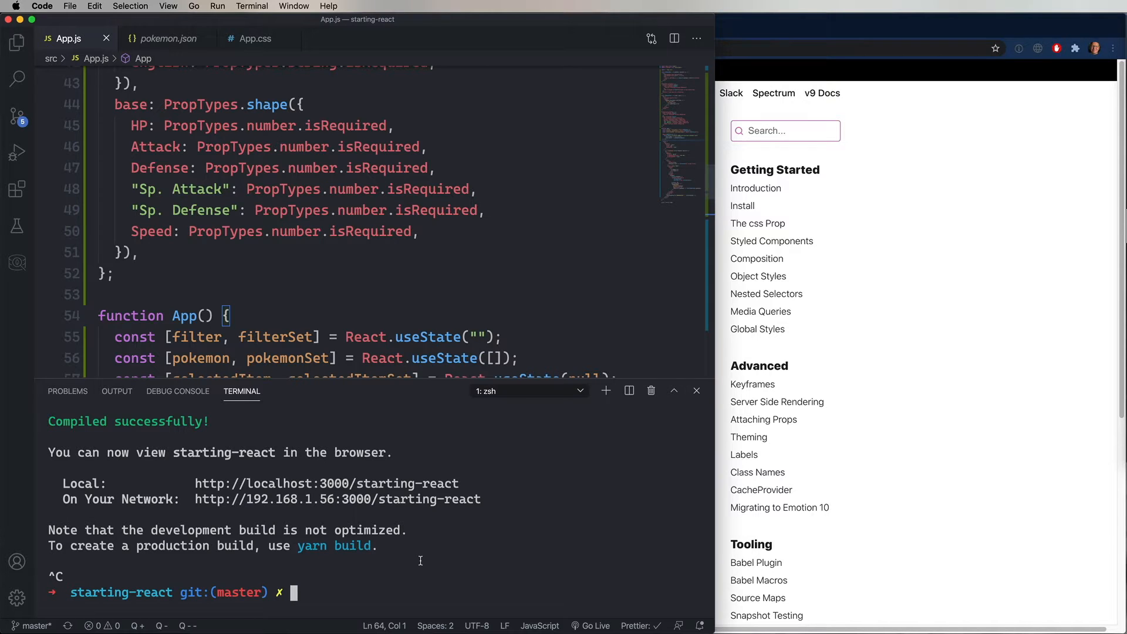
{"action": "type", "text": "yarn add @emotion/core @emotion/styled"}
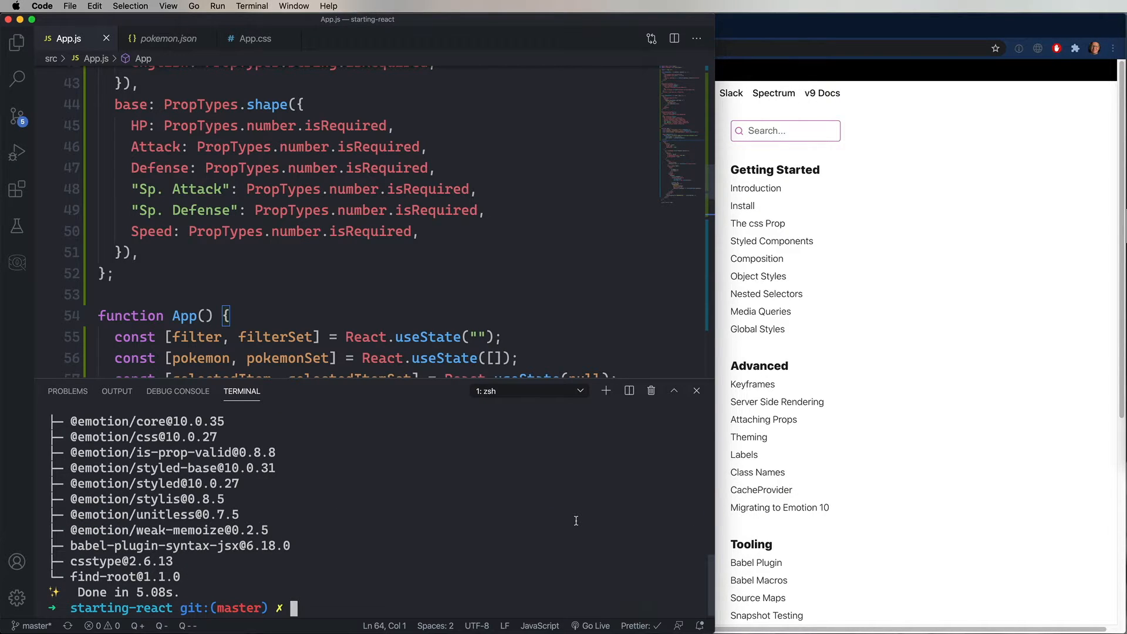
{"action": "type", "text": "yarn star"}
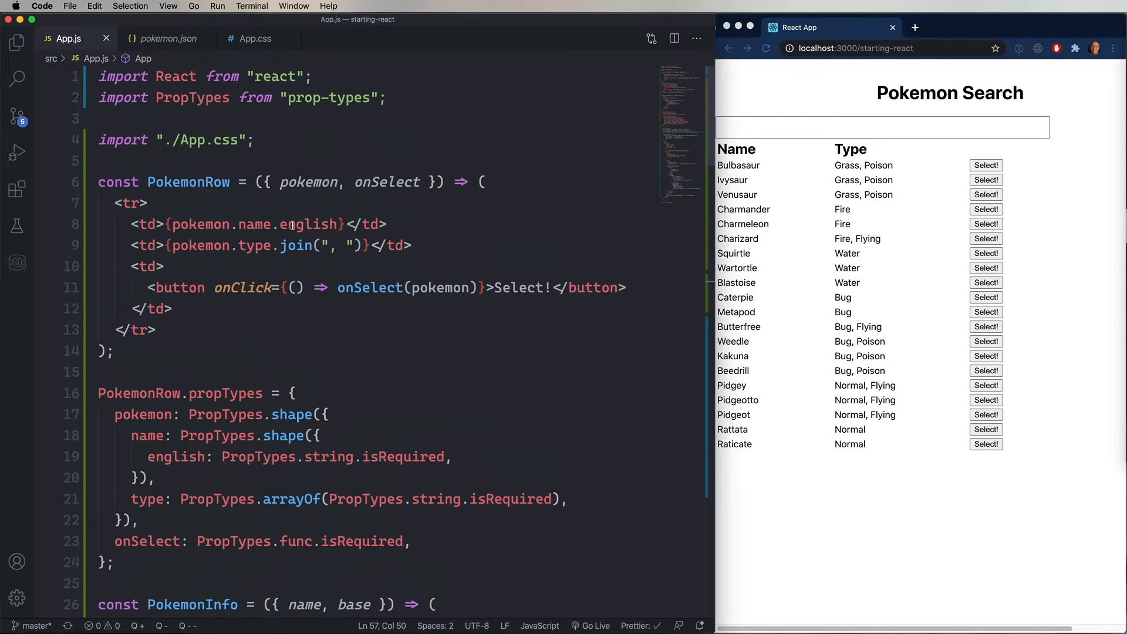
{"action": "left_click", "coordinate": [388, 96]}
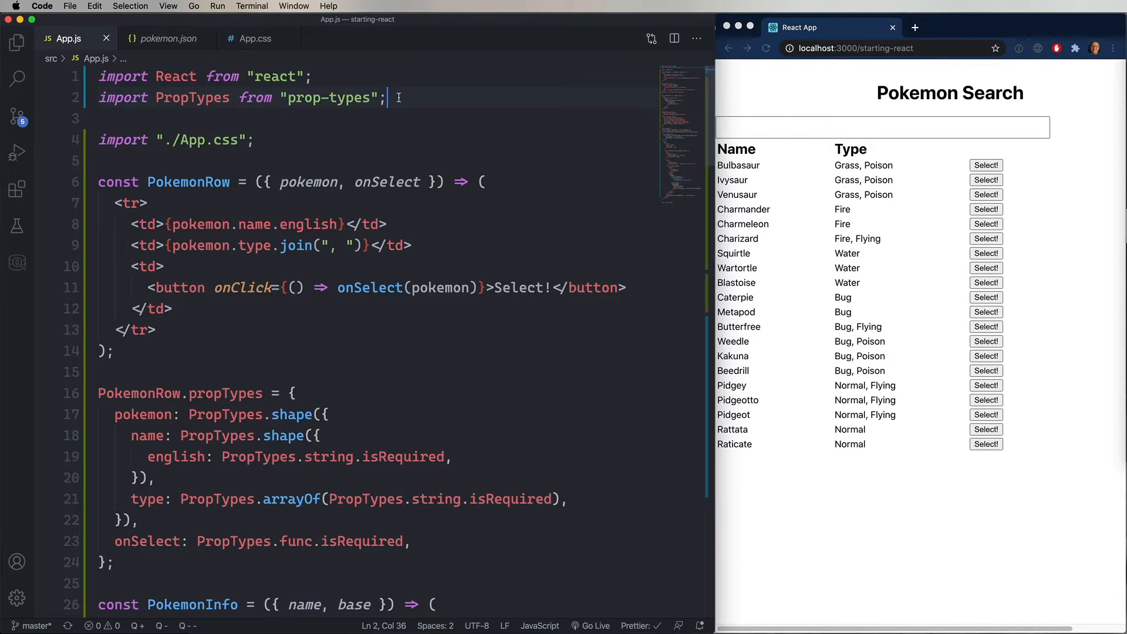
{"action": "type", "text": "import style"}
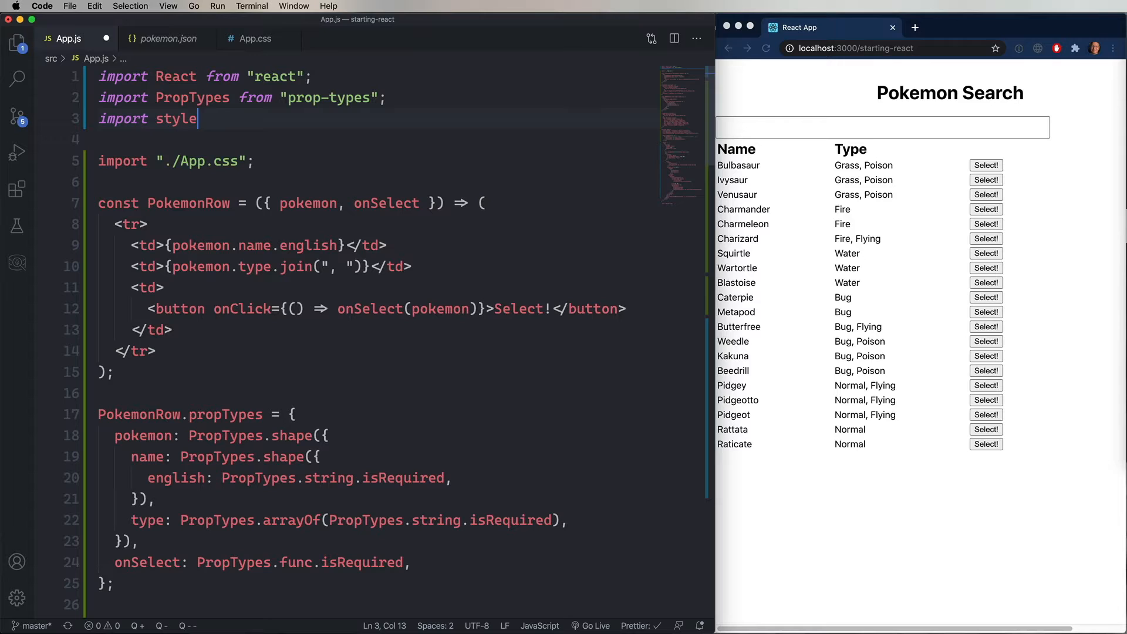
{"action": "type", "text": "d"}
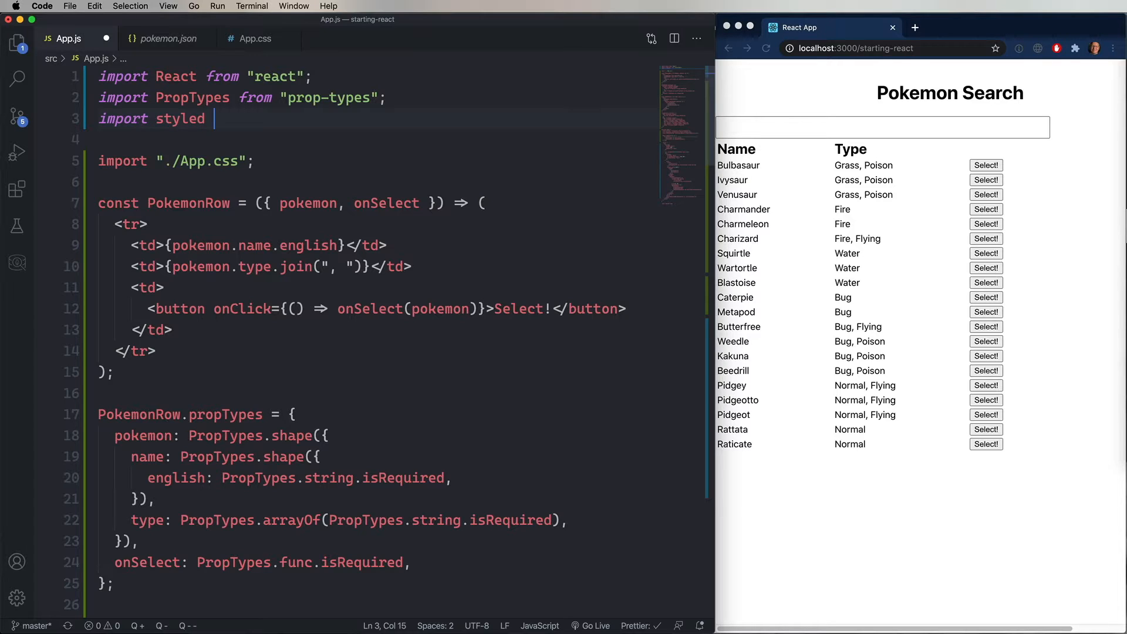
{"action": "type", "text": "from \"@\""}
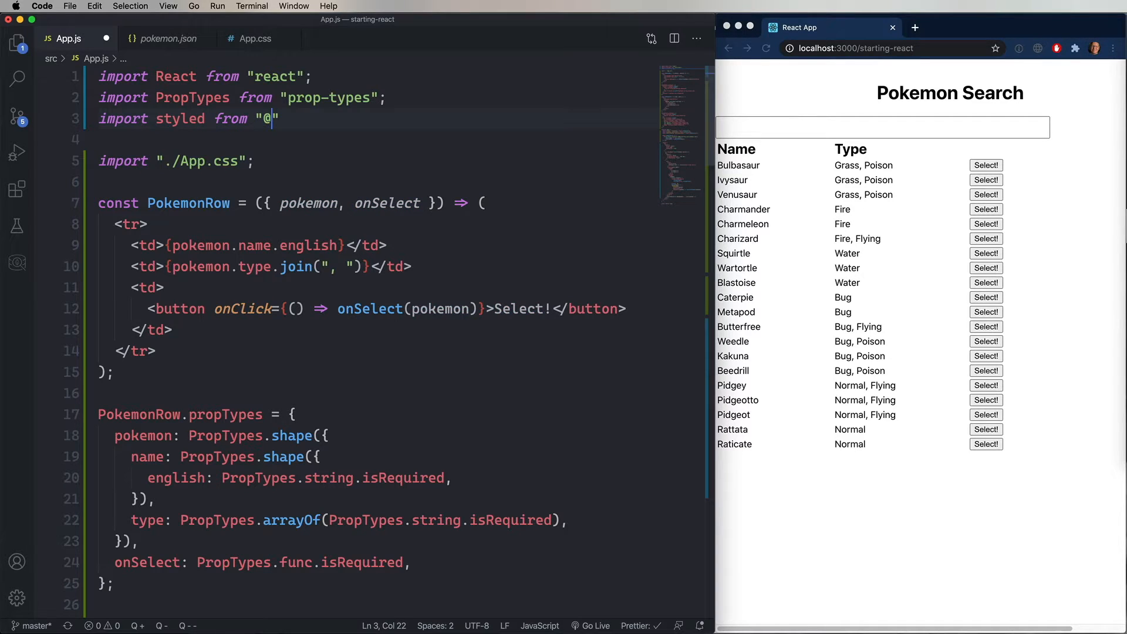
{"action": "type", "text": "emotion/sty"}
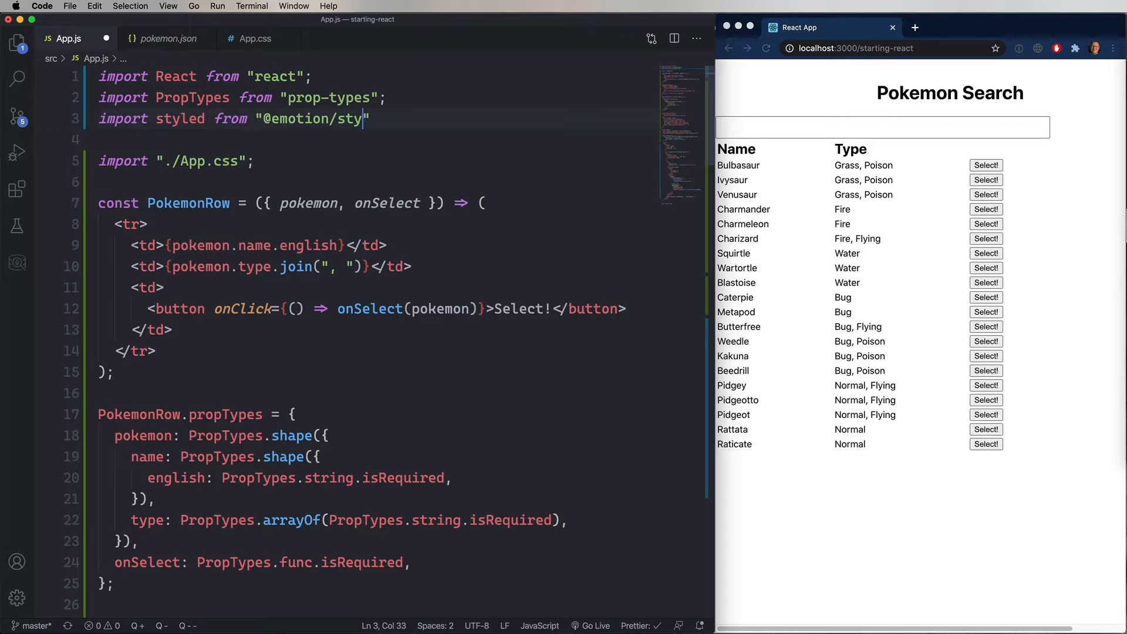
{"action": "type", "text": "ed"}
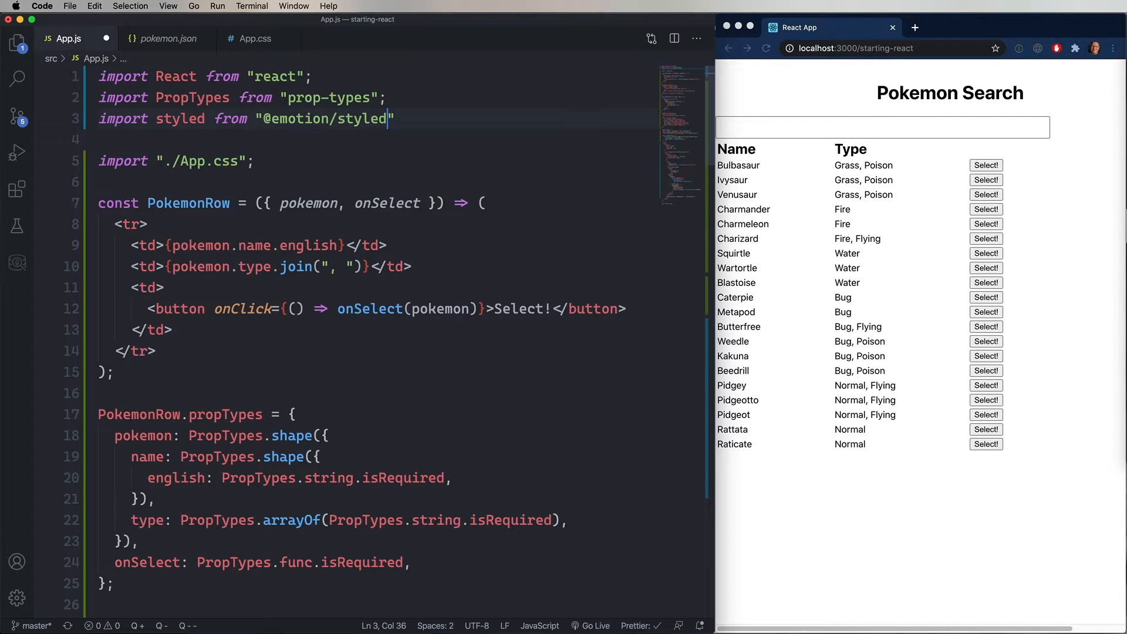
{"action": "scroll", "scroll_direction": "down", "scroll_amount": 3}
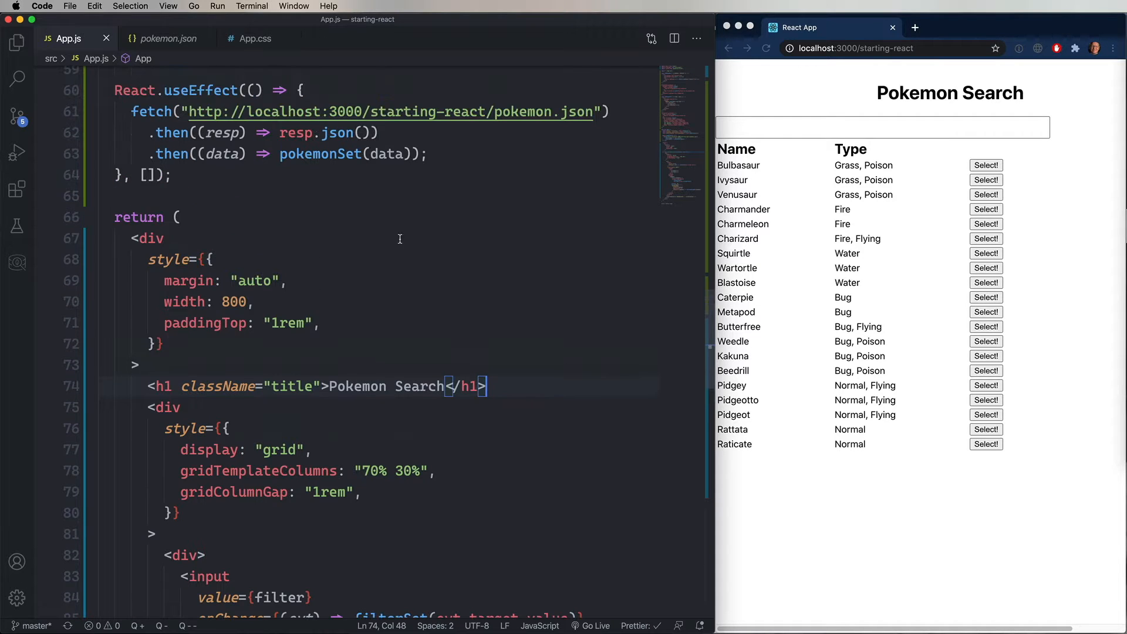
Step: Define const Title = styled.h1 with text-align: center, copied from the .title rule
{"action": "scroll", "scroll_direction": "up", "scroll_amount": 3}
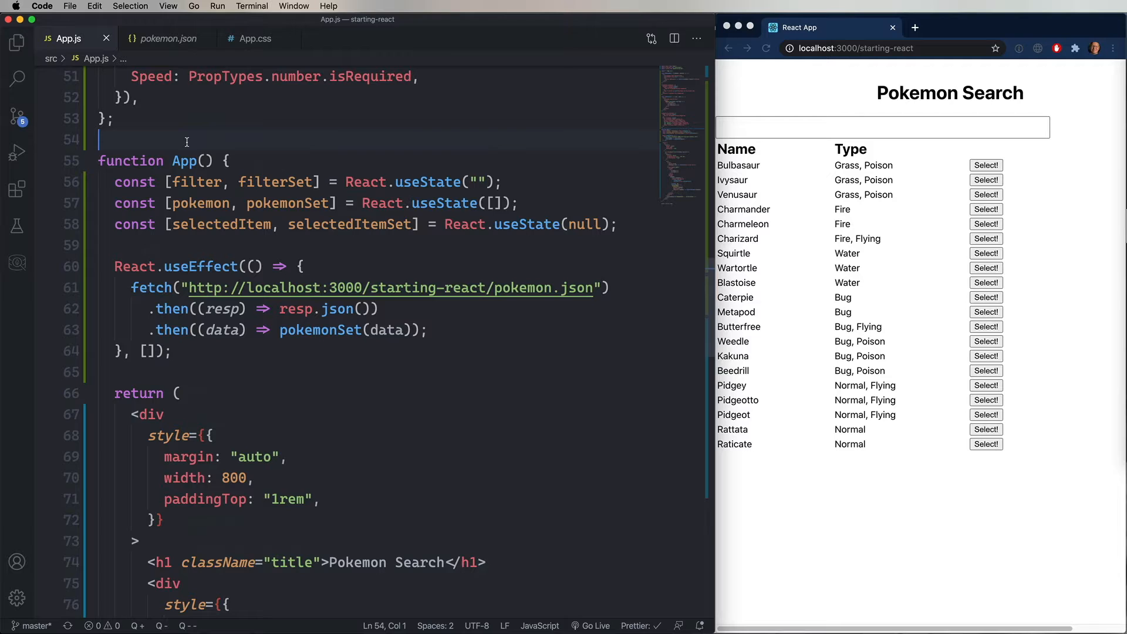
{"action": "type", "text": "const Title ="}
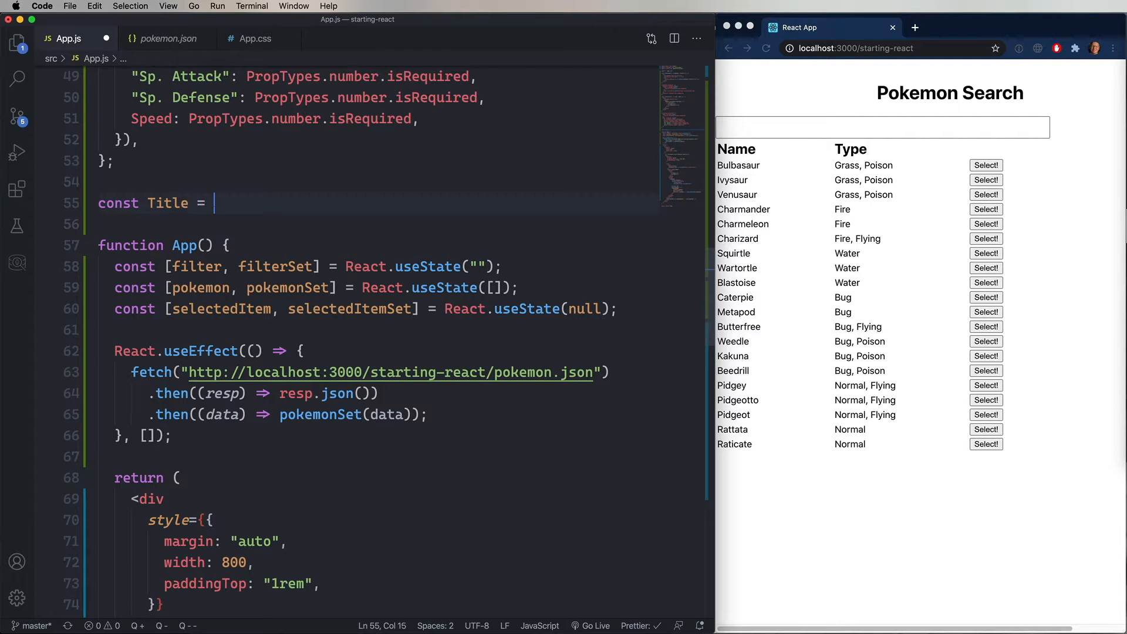
{"action": "type", "text": "s"}
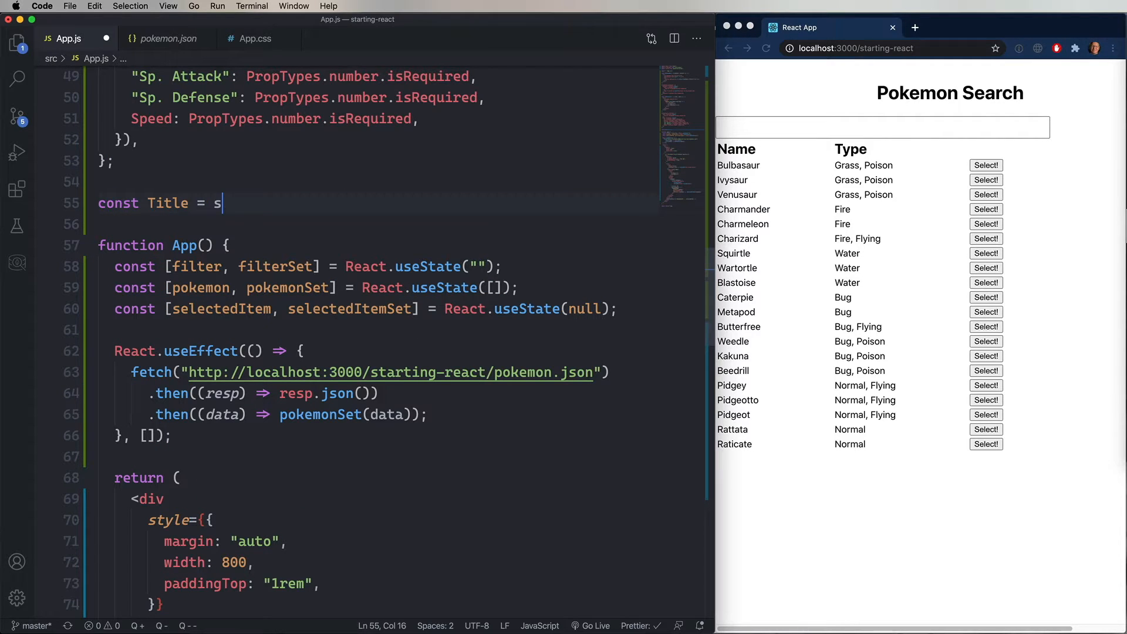
{"action": "type", "text": "tyled.h1"}
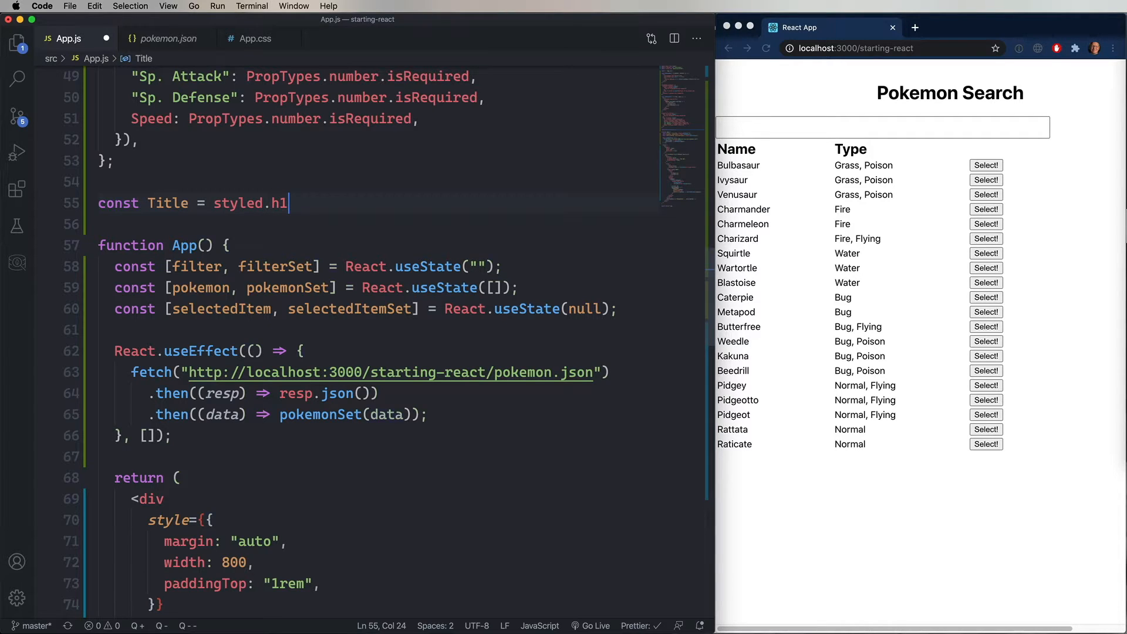
{"action": "type", "text": "`"}
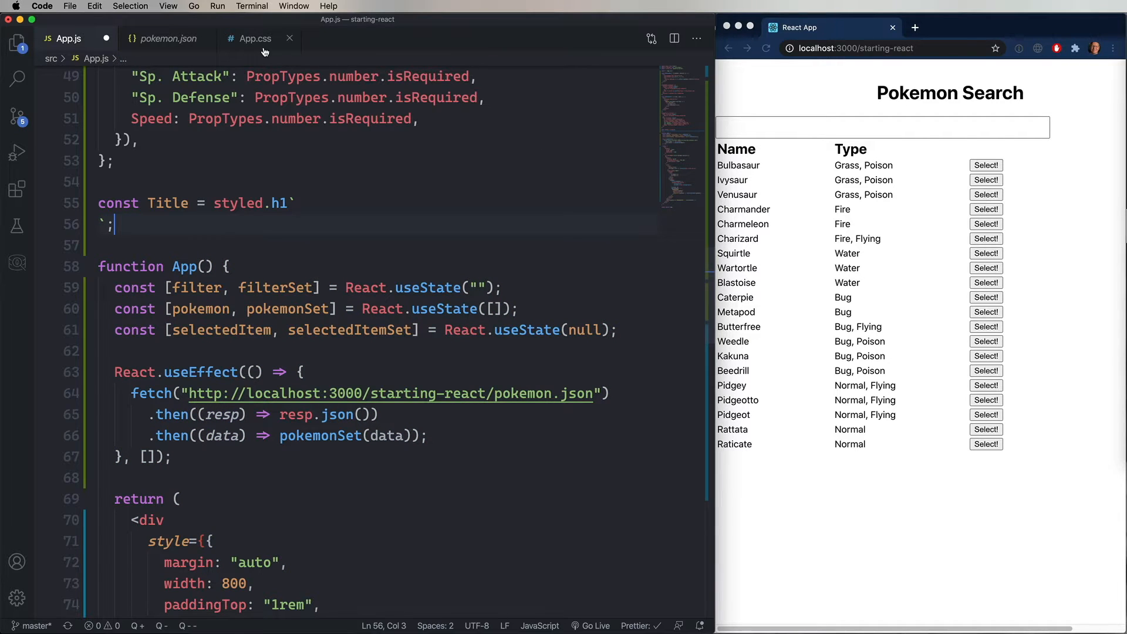
{"action": "left_click", "coordinate": [254, 38]}
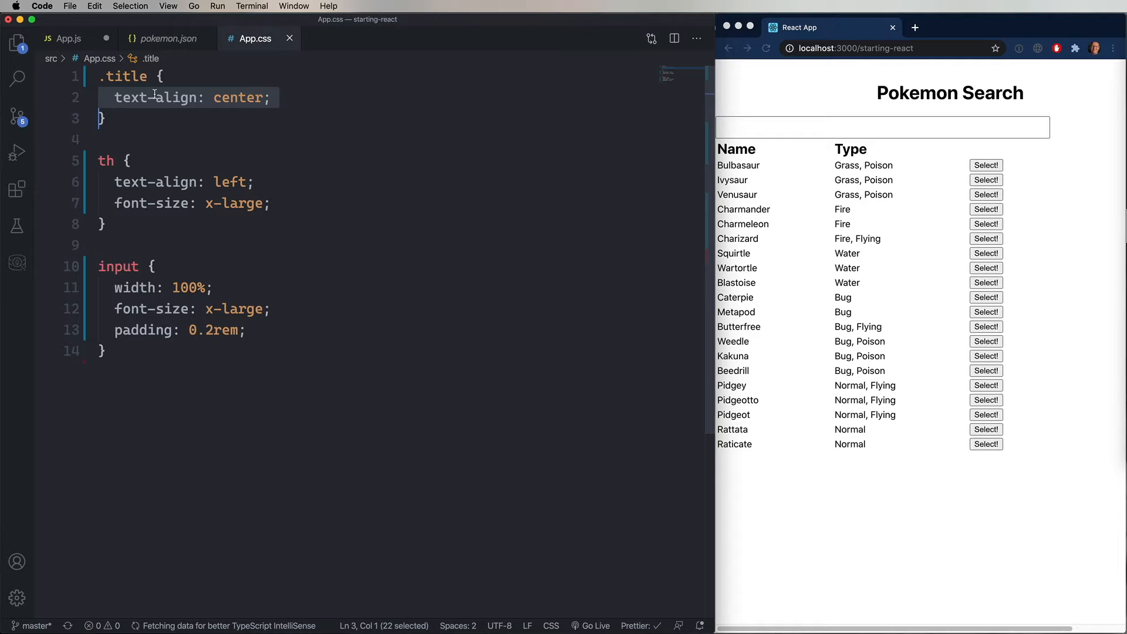
{"action": "left_click", "coordinate": [67, 38]}
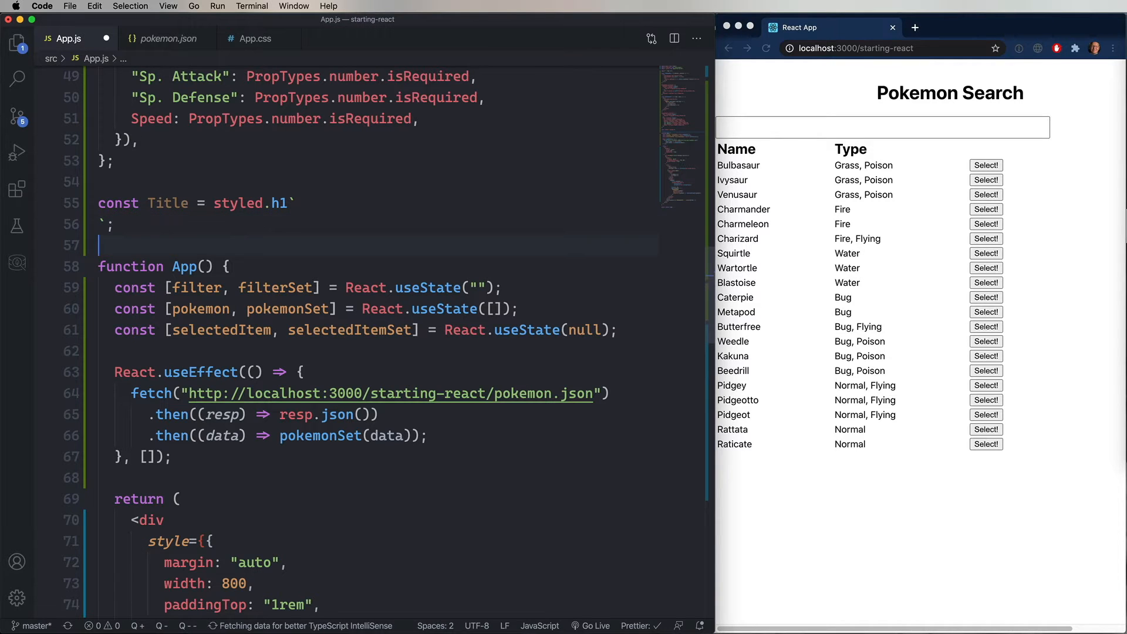
{"action": "type", "text": "text-align: center;"}
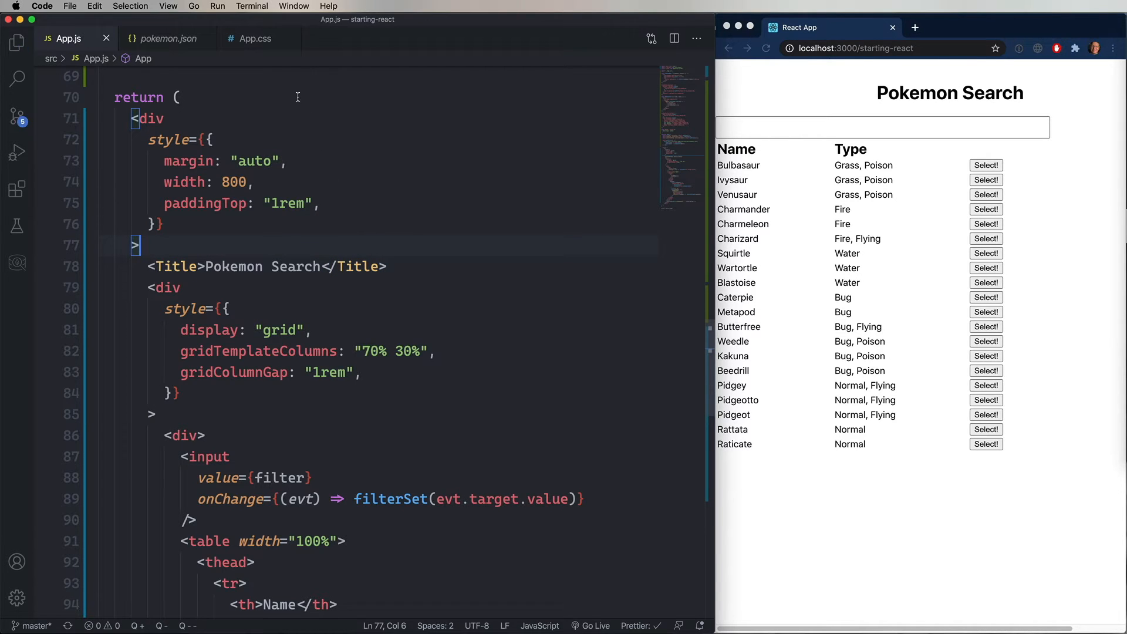
Step: Delete the .title rule from App.css and return to App.js
{"action": "left_click", "coordinate": [256, 38]}
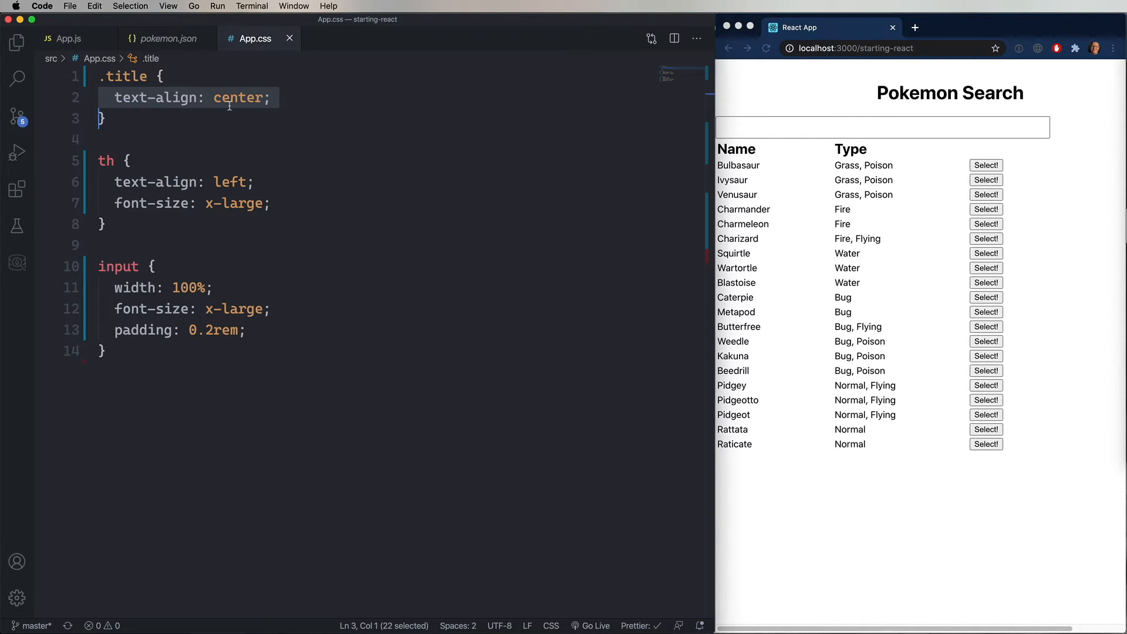
{"action": "left_click", "coordinate": [147, 138]}
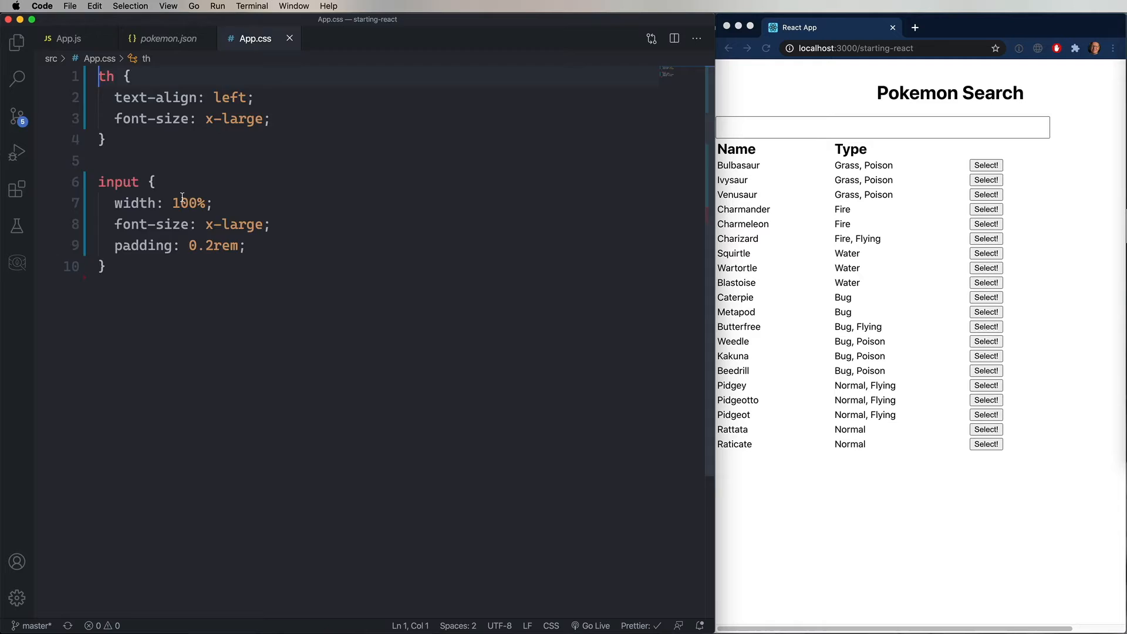
{"action": "left_click", "coordinate": [68, 38]}
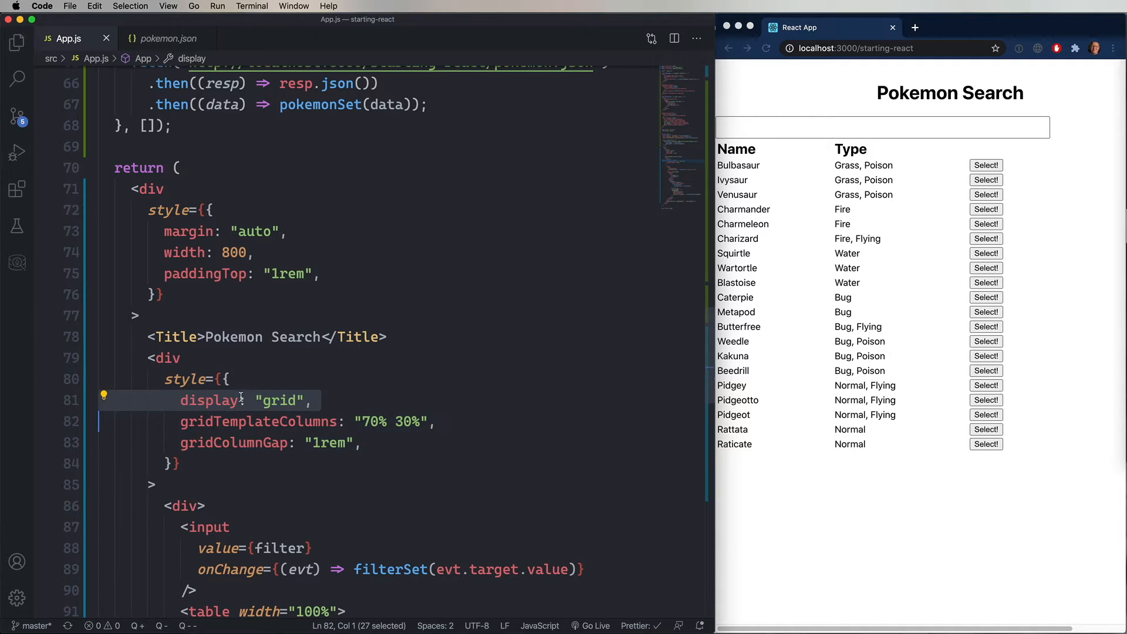
Step: Define TwoColumnLayout as a grid styled div (70% 30%, 1rem gap) wrapping the content
{"action": "scroll", "scroll_direction": "up", "scroll_amount": 3}
{"action": "type", "text": "const"}
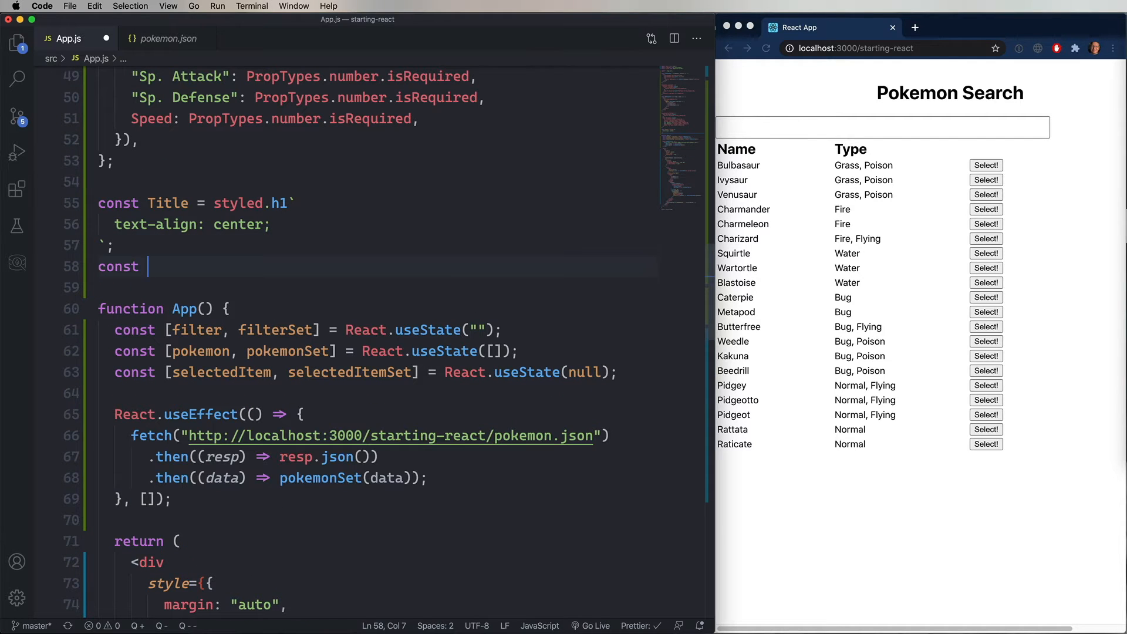
{"action": "type", "text": "TwoColumnL"}
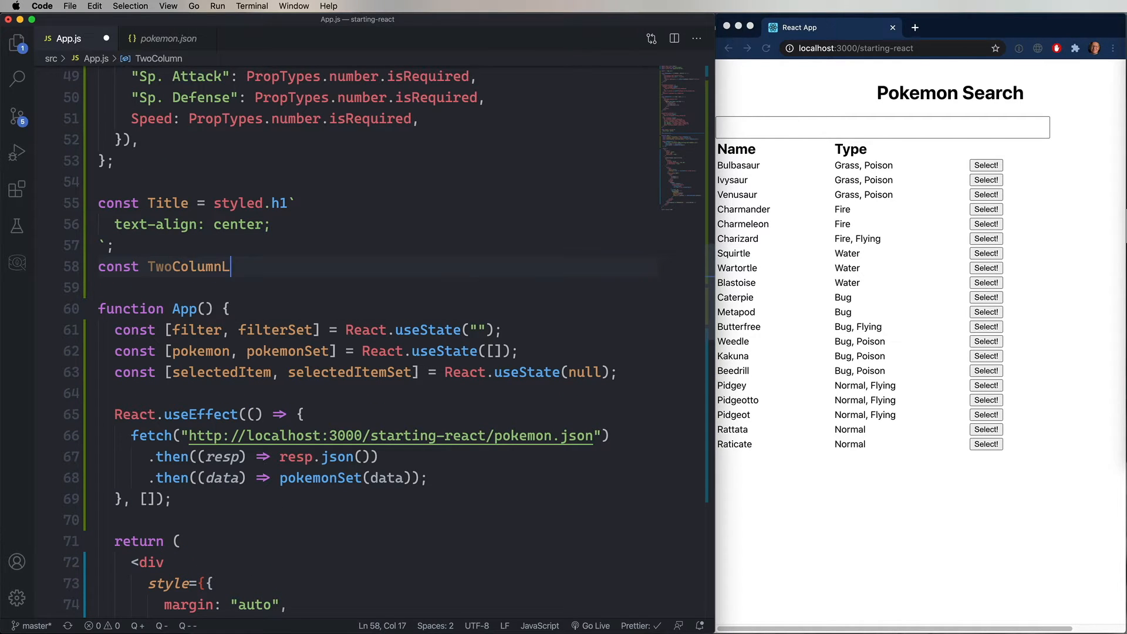
{"action": "type", "text": "yout ="}
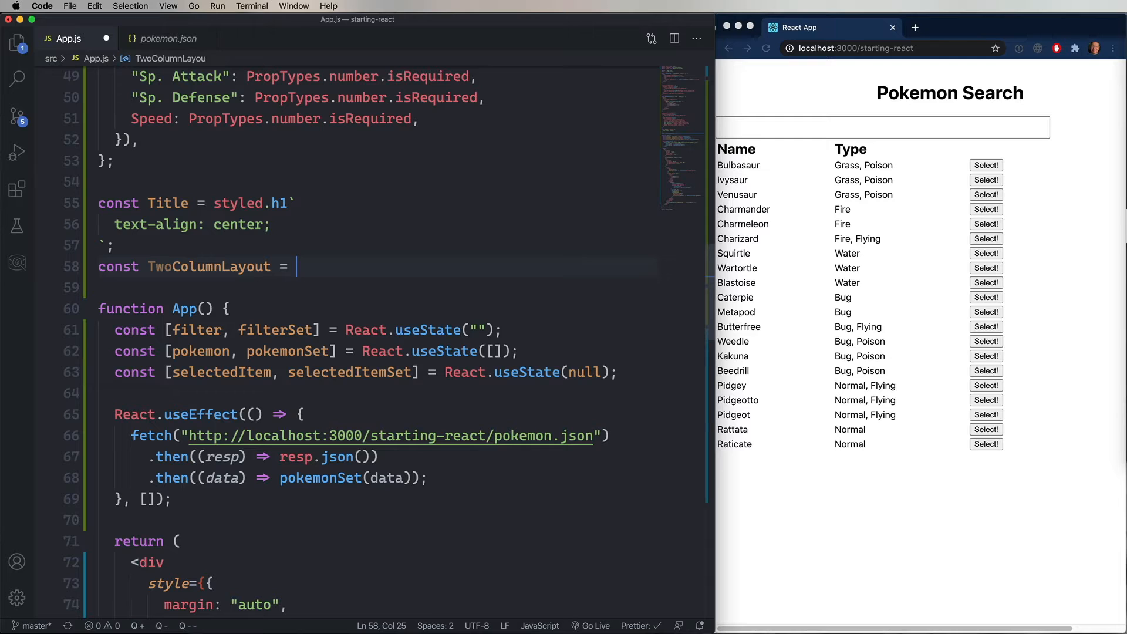
{"action": "type", "text": "styled.div`"}
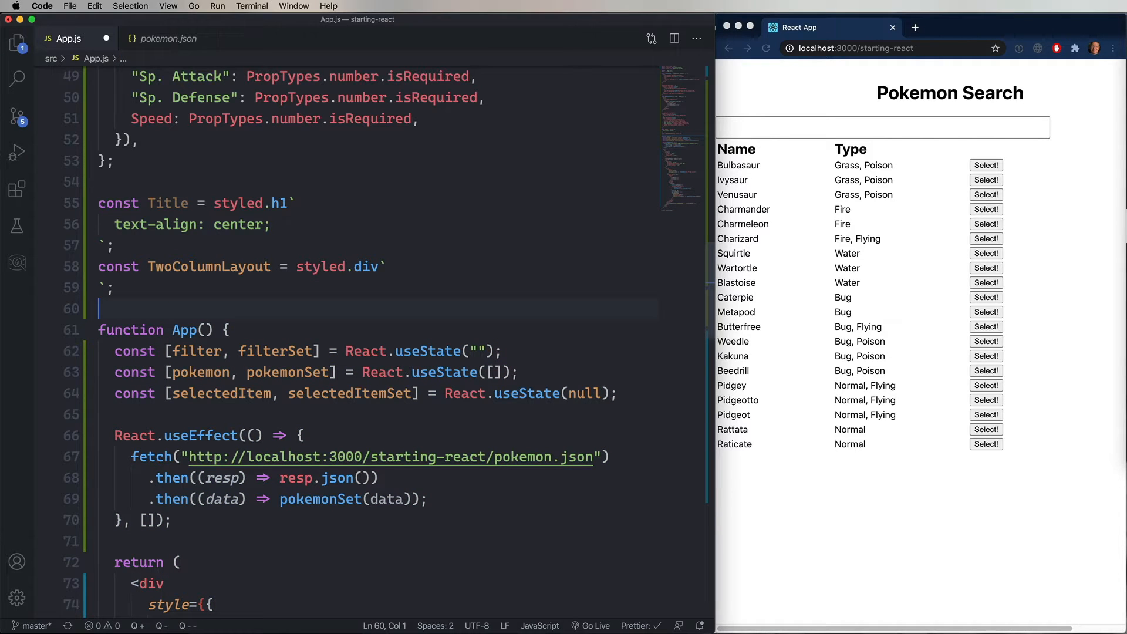
{"action": "type", "text": "display: \"grid\","}
{"action": "type", "text": "grid-column-gap: 1rem;"}
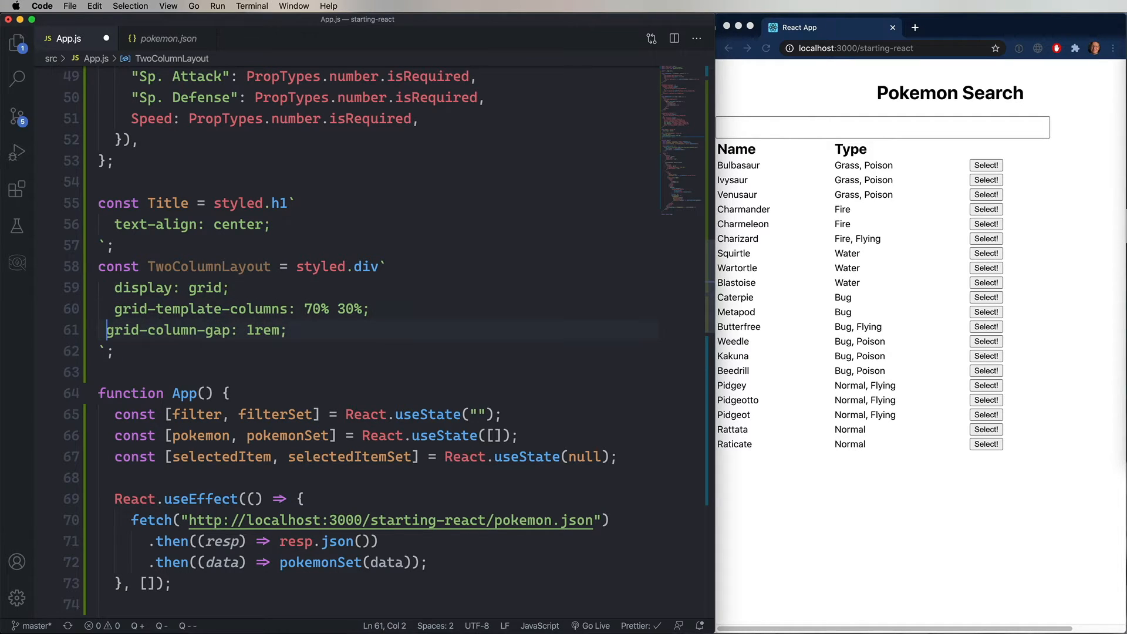
{"action": "double_click", "coordinate": [209, 231]}
{"action": "type", "text": "<TwoColumnLayout>"}
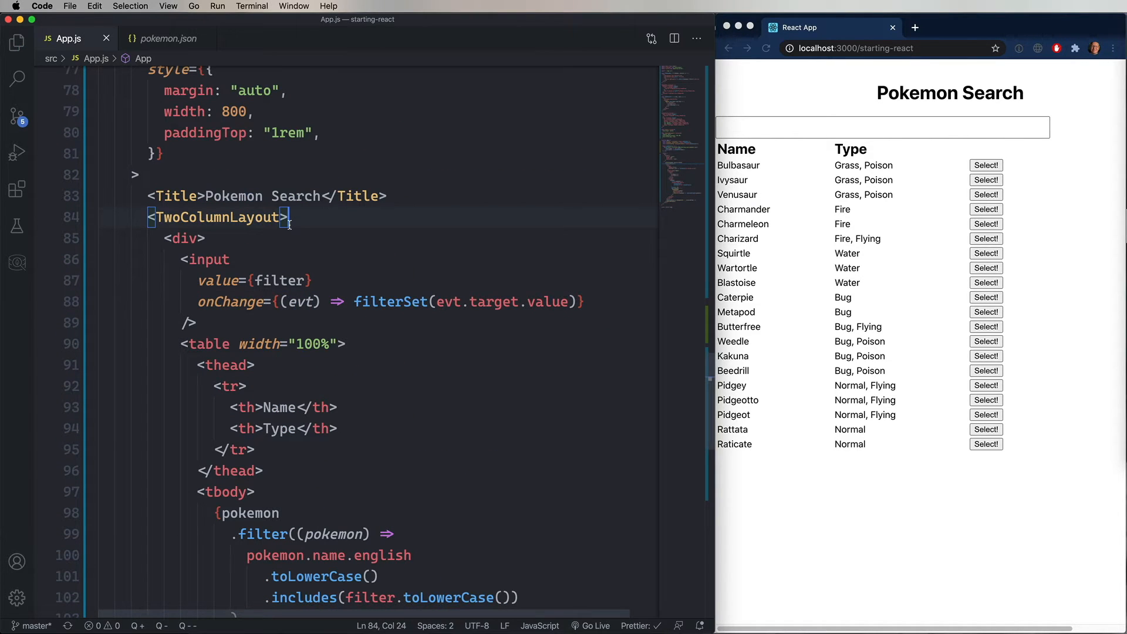
{"action": "scroll", "scroll_direction": "up", "scroll_amount": 3}
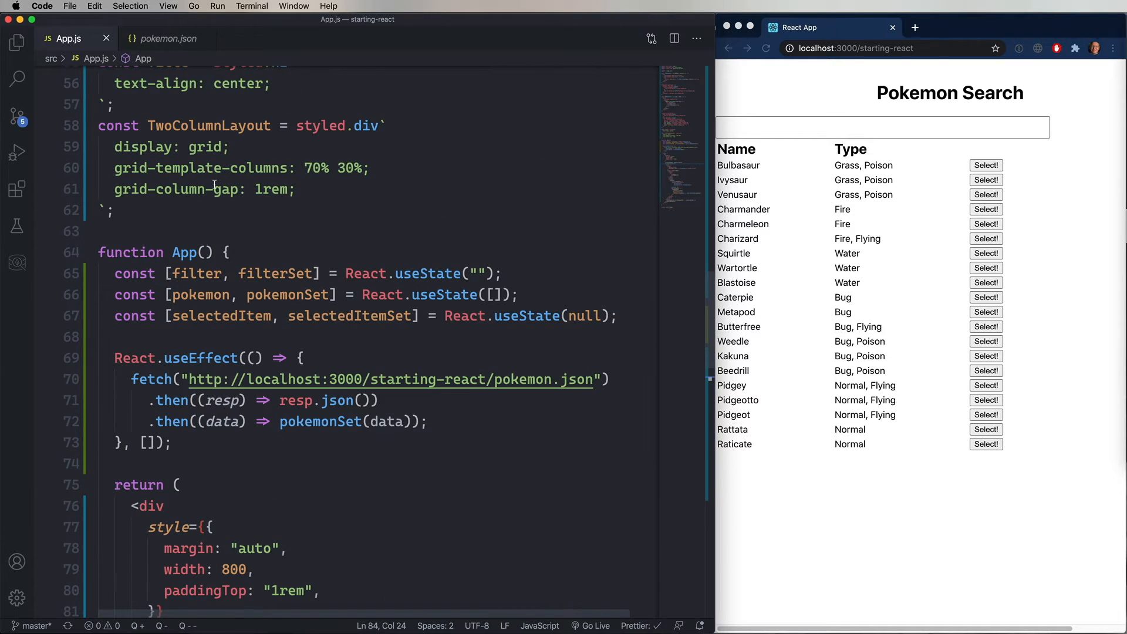
Step: Try 30%/70% columns, preview Bulbasaur and Charizard, then restore 70% 30%
{"action": "double_click", "coordinate": [314, 203]}
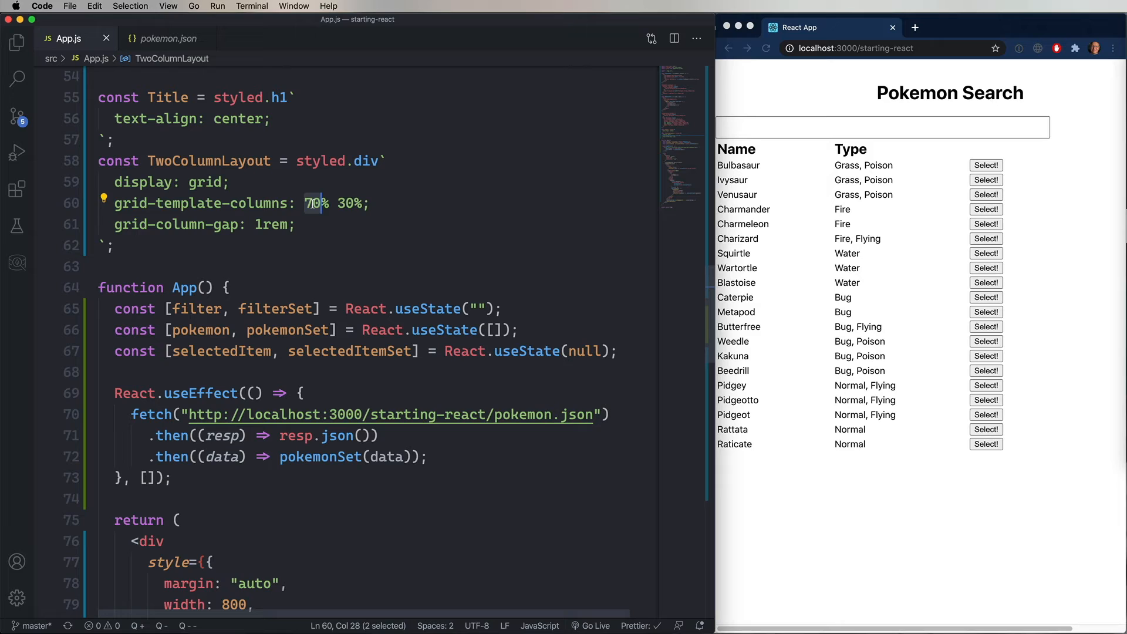
{"action": "type", "text": "30"}
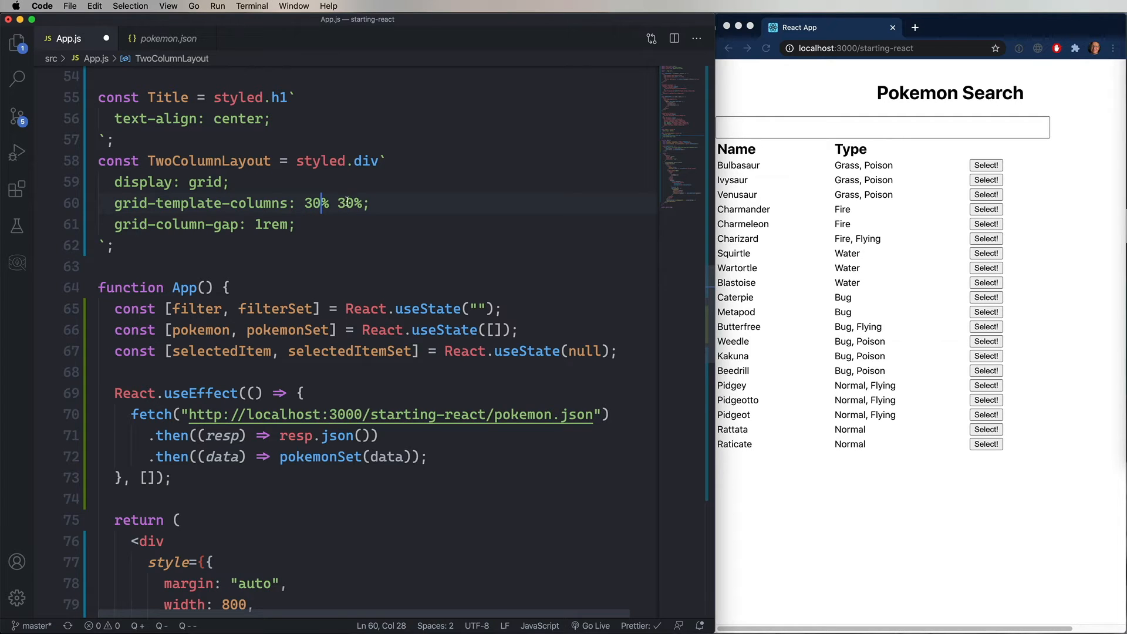
{"action": "type", "text": "70"}
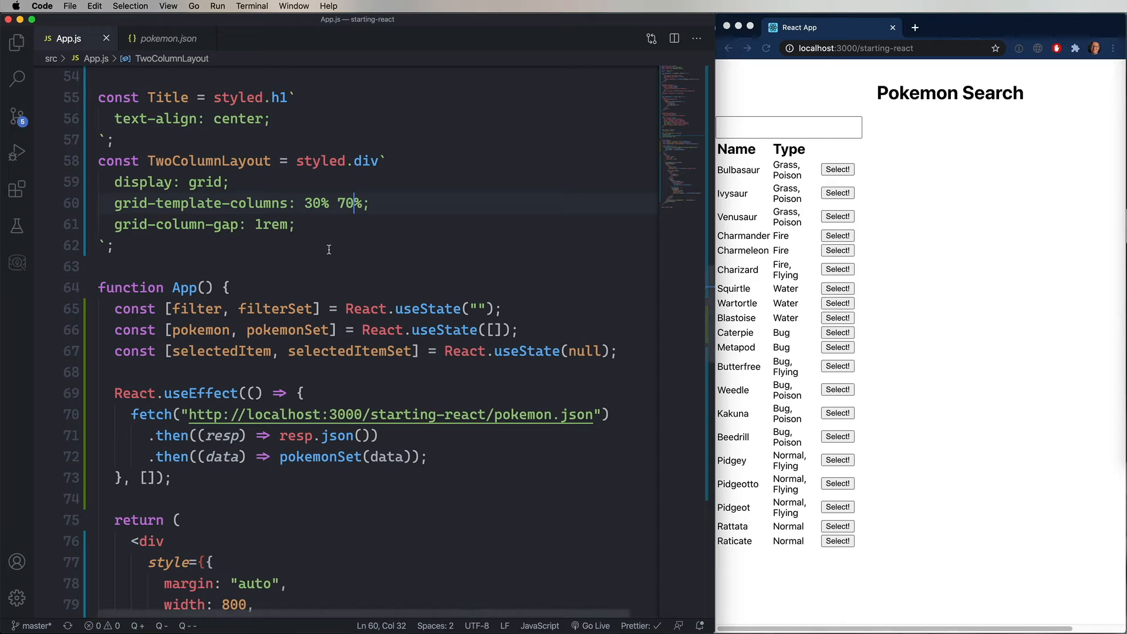
{"action": "left_click", "coordinate": [836, 169]}
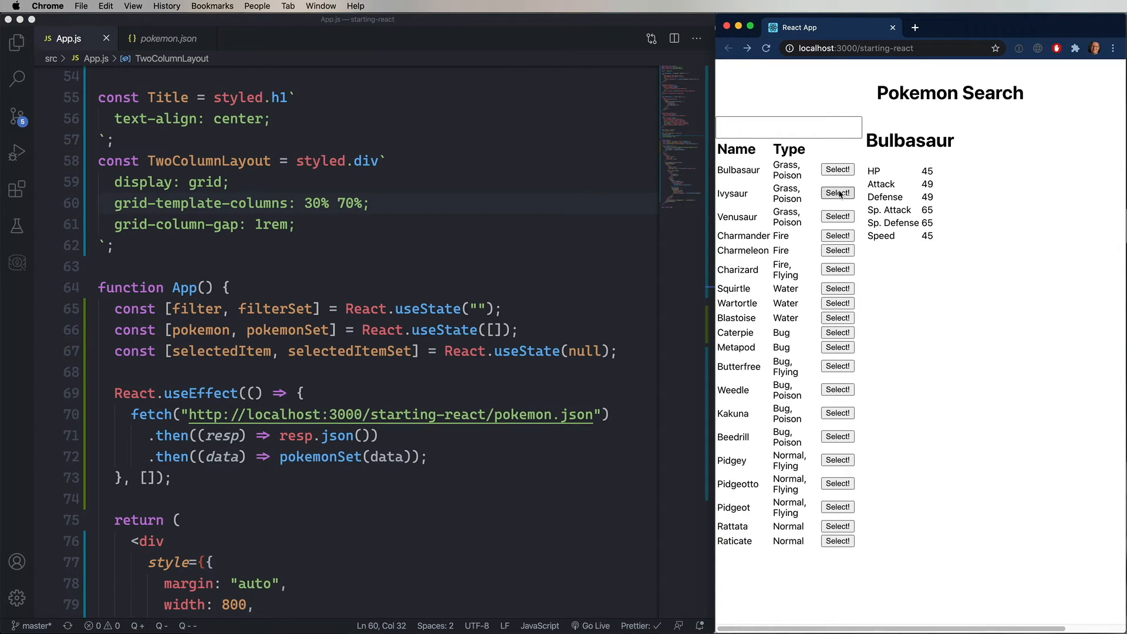
{"action": "left_click", "coordinate": [838, 268]}
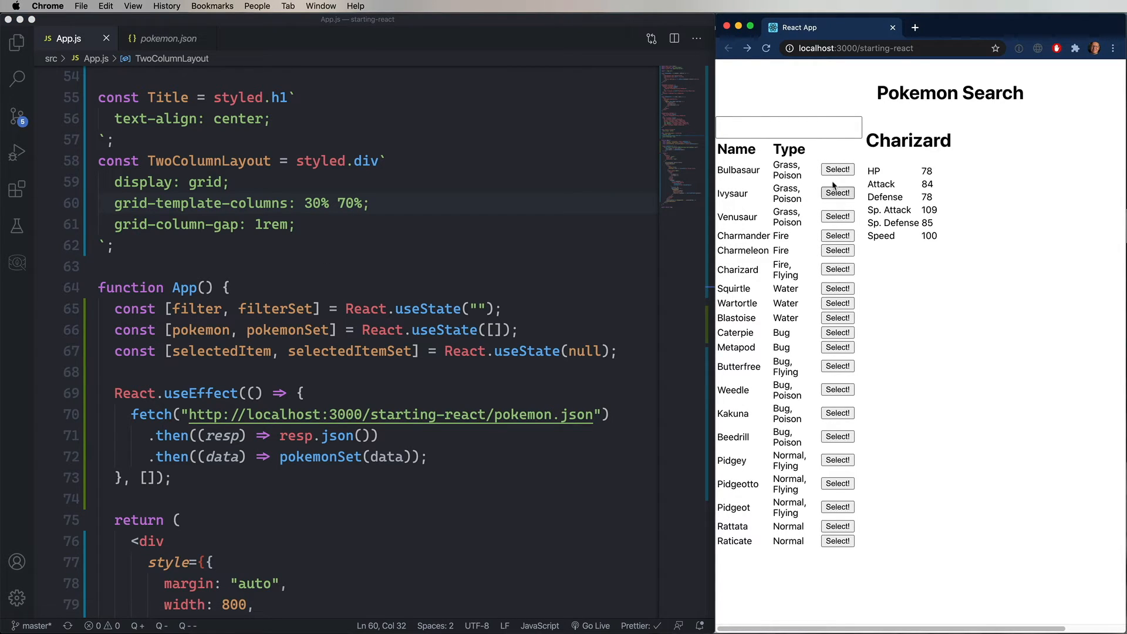
{"action": "type", "text": "30%"}
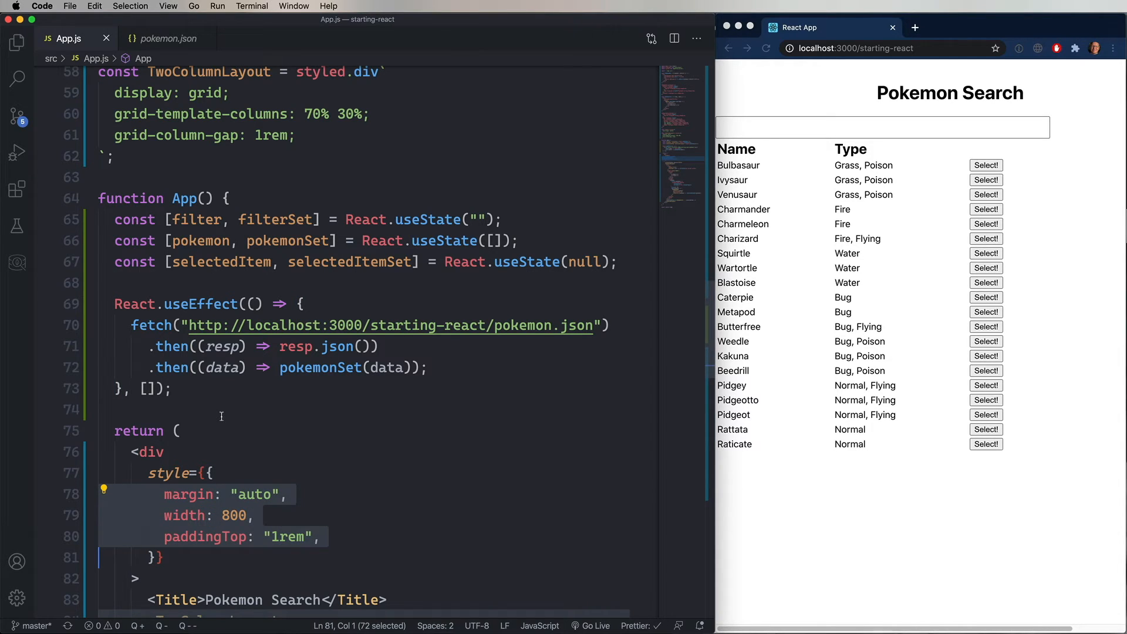
Step: Define const Container = styled.div with auto margin, width 800px and top padding
{"action": "scroll", "scroll_direction": "up", "scroll_amount": 3}
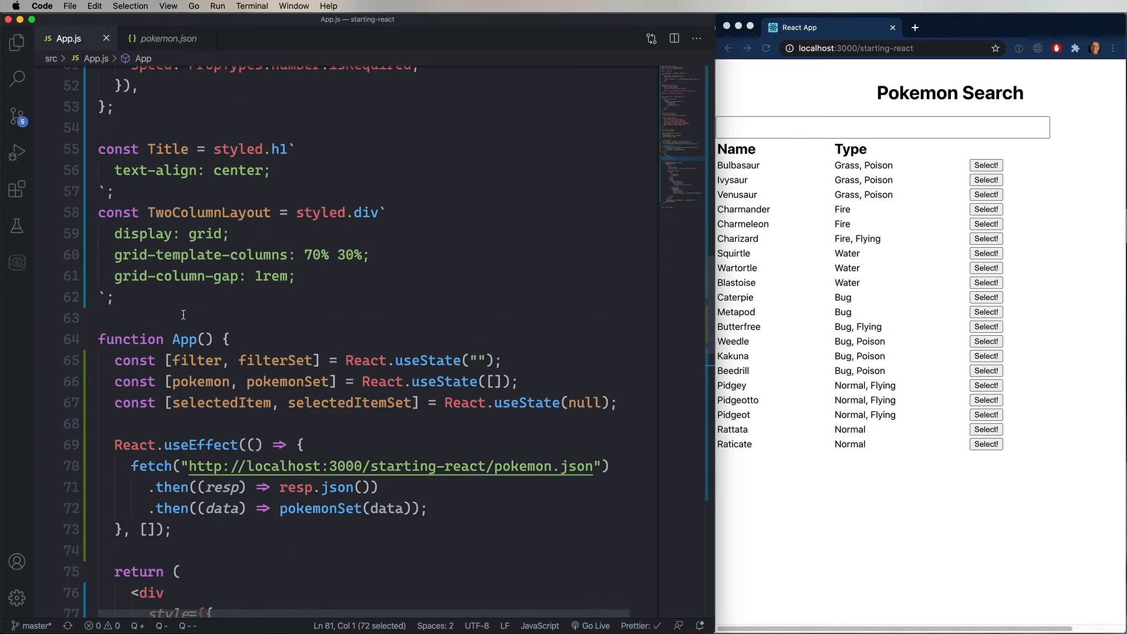
{"action": "left_click", "coordinate": [115, 297]}
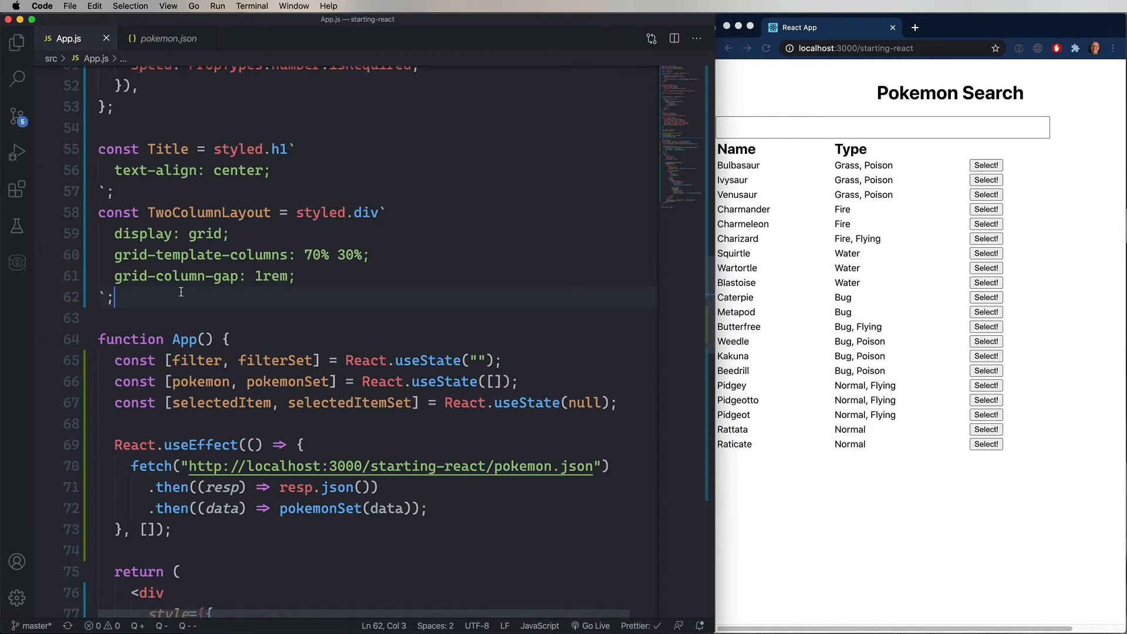
{"action": "type", "text": "const Container = styled.div`"}
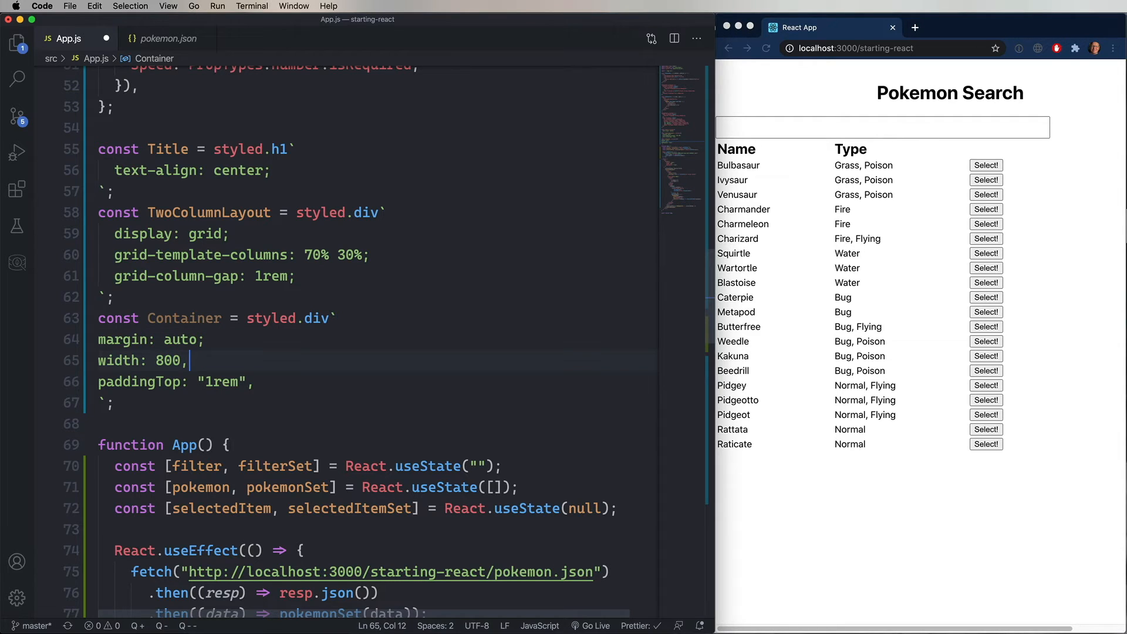
{"action": "key", "text": "Backspace"}
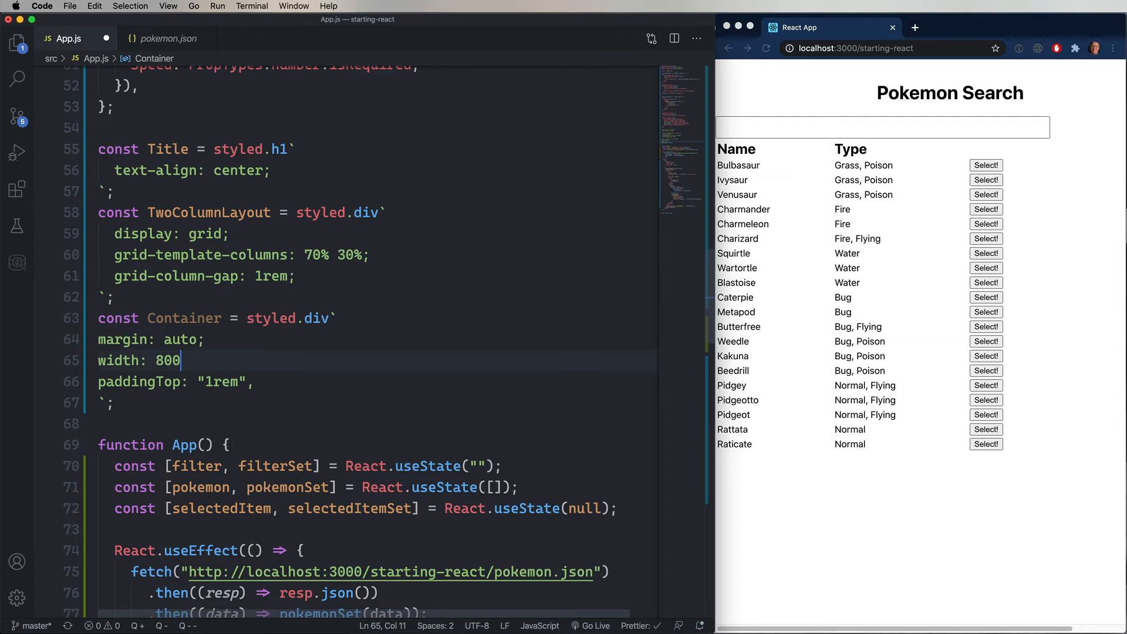
{"action": "type", "text": "px;"}
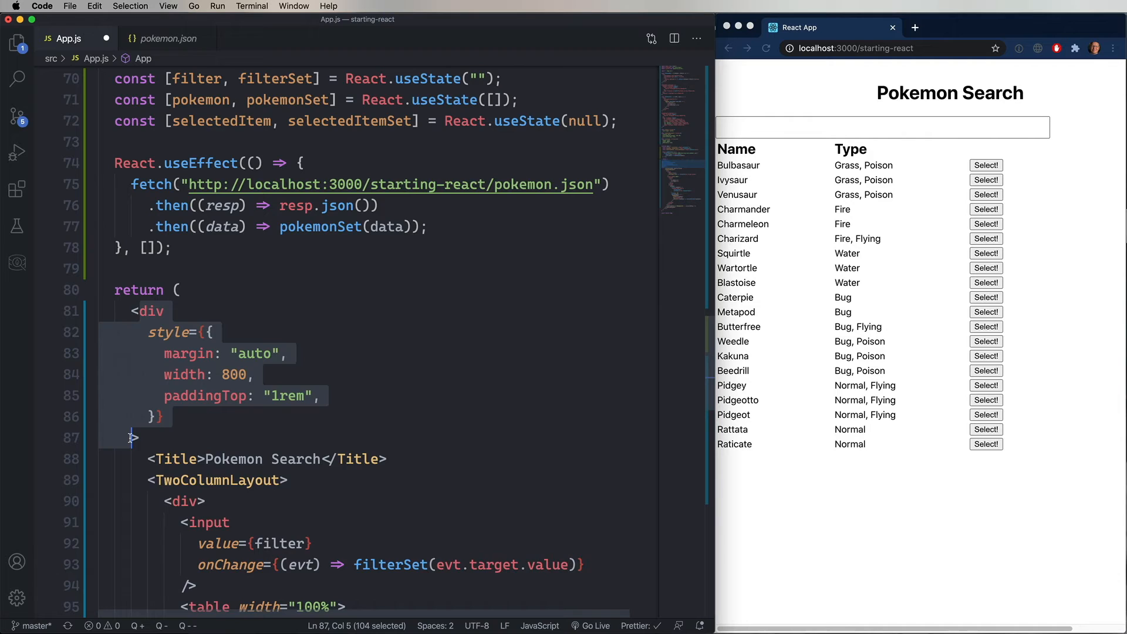
Step: Change the inline-styled outer div and its closing tag to <Container>
{"action": "scroll", "scroll_direction": "down", "scroll_amount": 3}
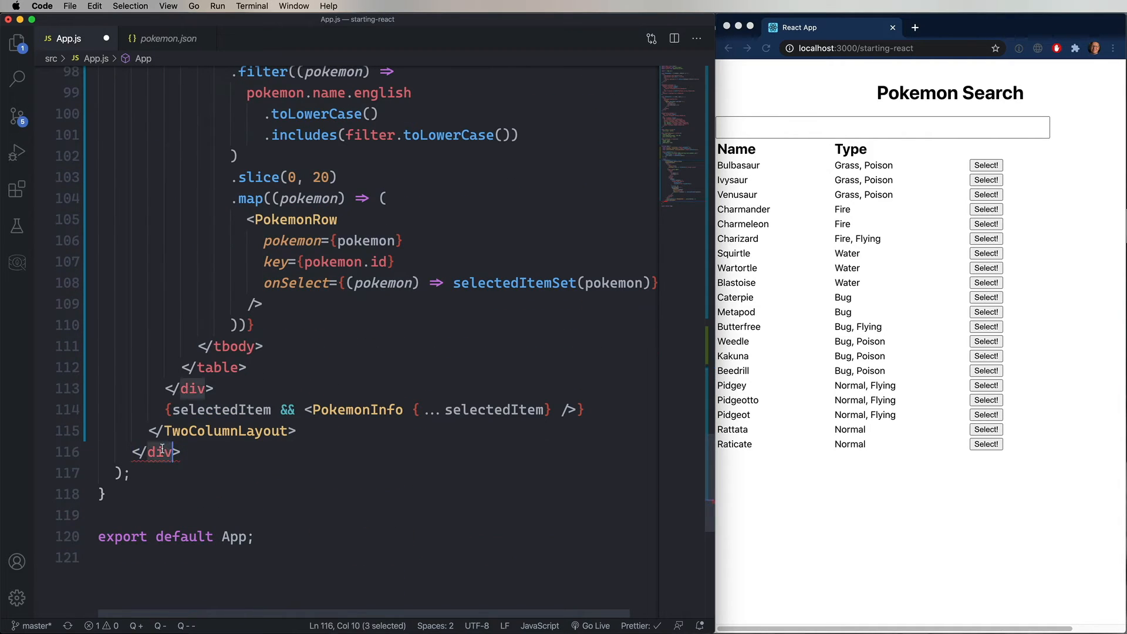
{"action": "scroll", "scroll_direction": "up", "scroll_amount": 3}
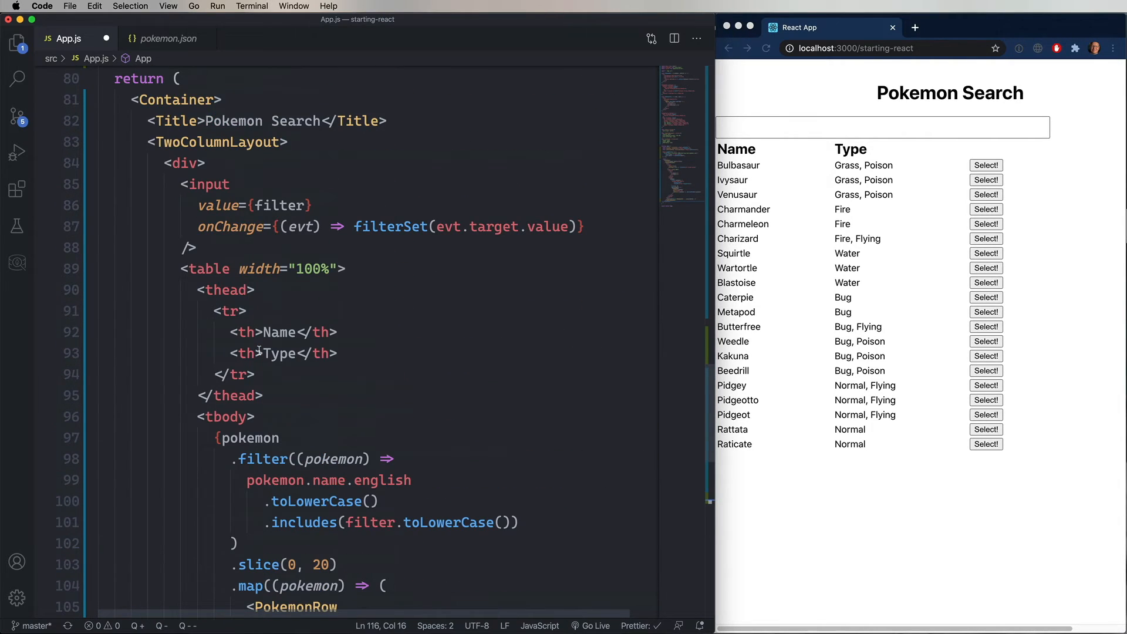
{"action": "left_click", "coordinate": [17, 42]}
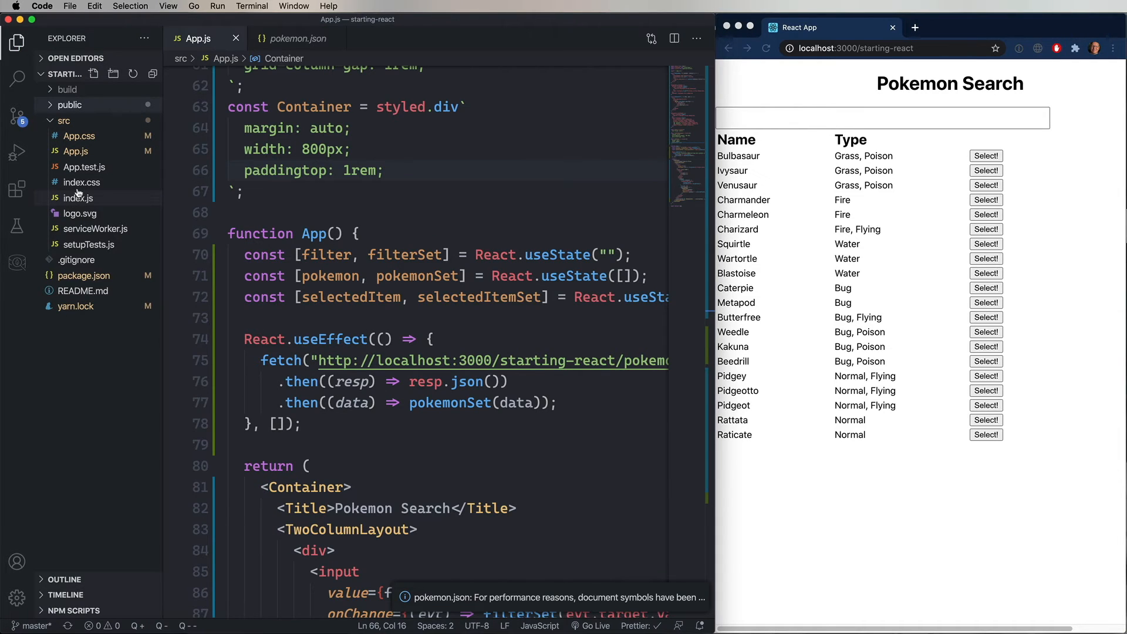
{"action": "mouse_move", "coordinate": [74, 151]}
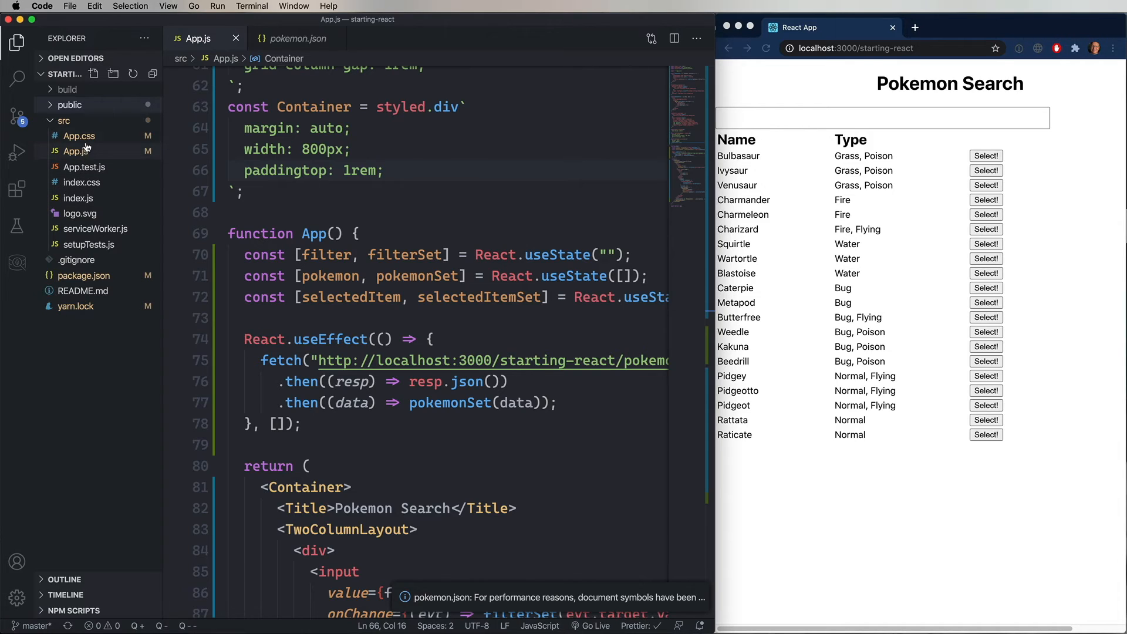
Step: Open App.css from the Explorer to view the th rule, then return to App.js
{"action": "left_click", "coordinate": [78, 135]}
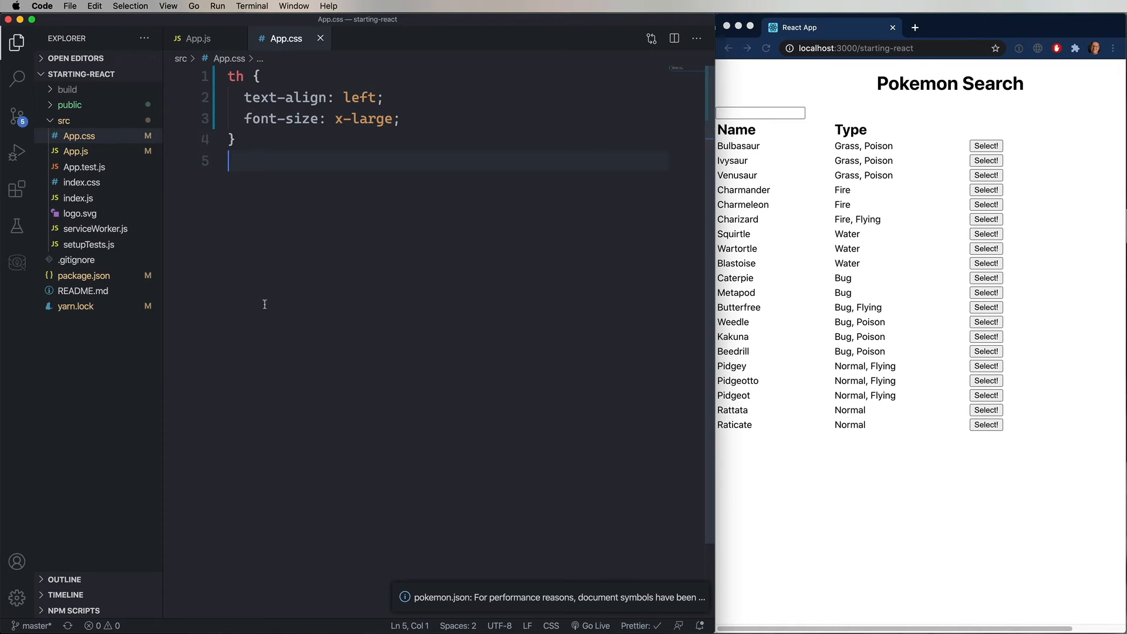
{"action": "left_click", "coordinate": [199, 38]}
{"action": "type", "text": "c"}
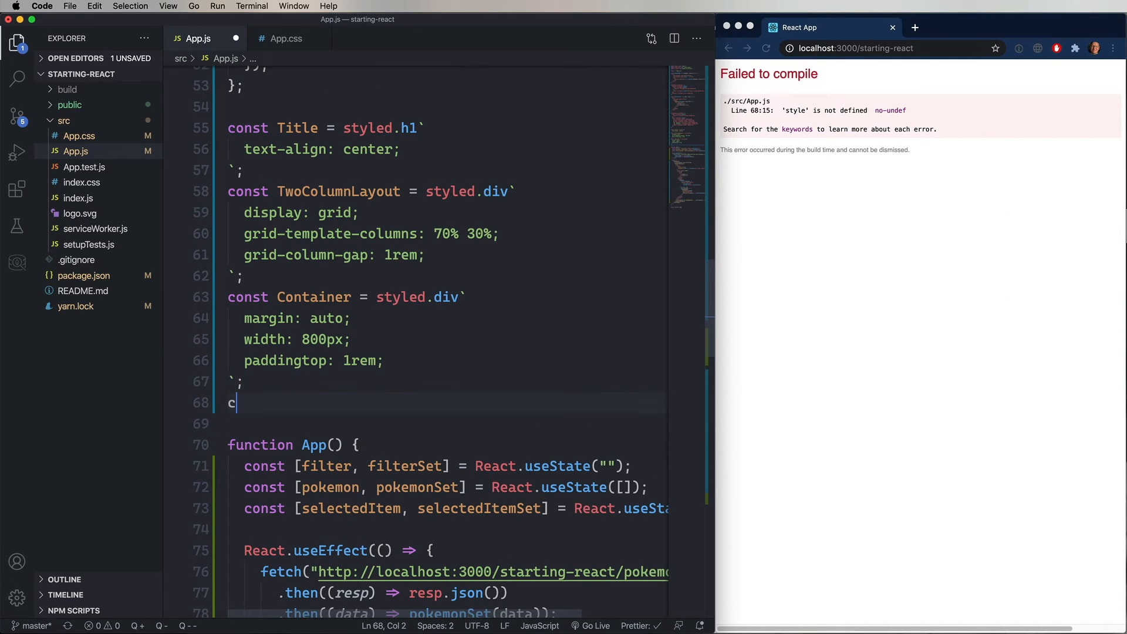
Step: Define const Input = styled.input with width: 100%, x-large font size and 0.2rem padding
{"action": "type", "text": "onst Input ="}
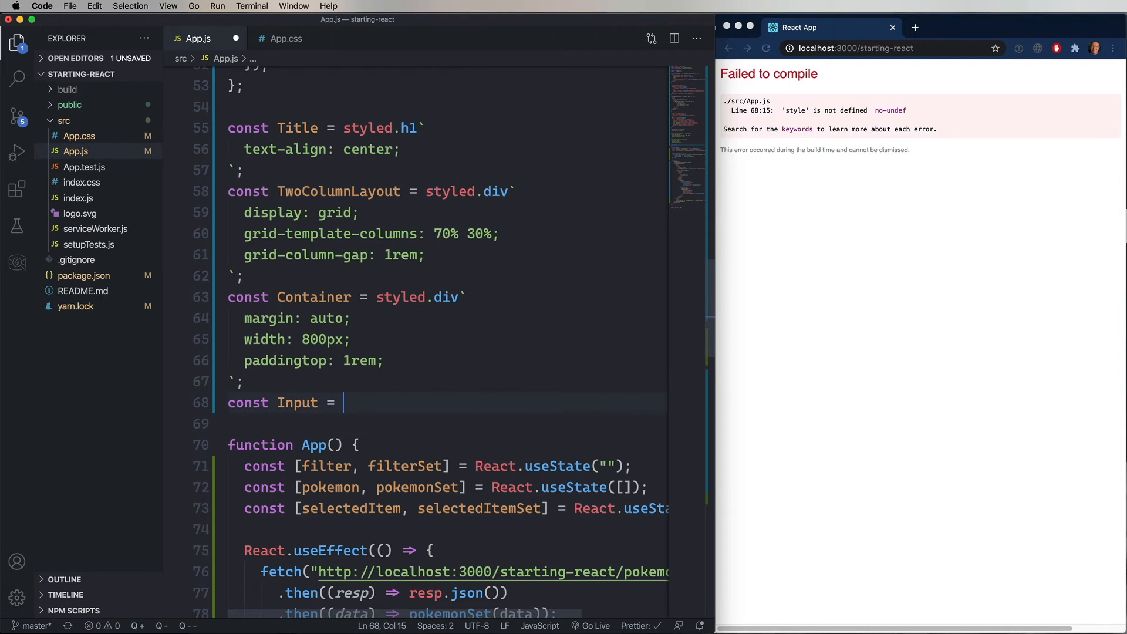
{"action": "type", "text": "styled.input"}
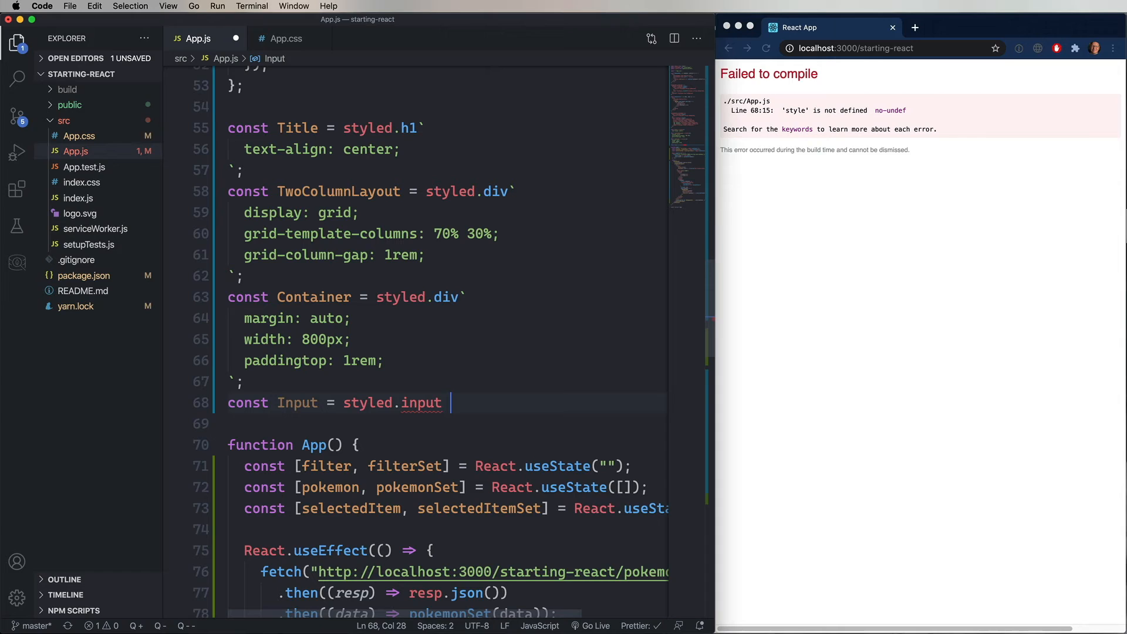
{"action": "type", "text": "`"}
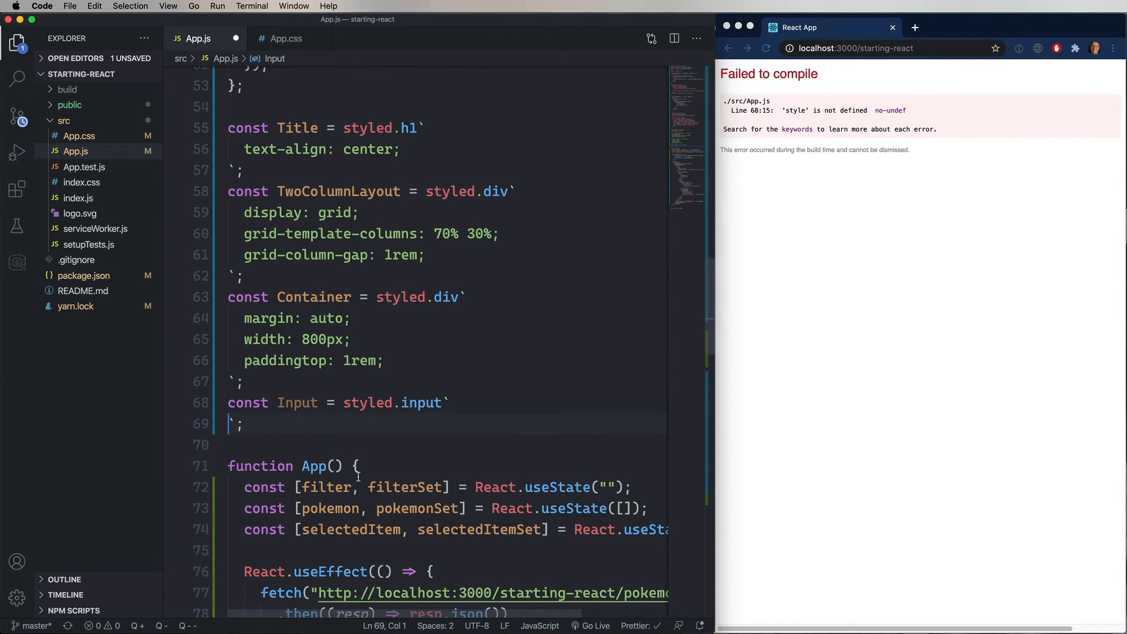
{"action": "type", "text": "width: 100%;"}
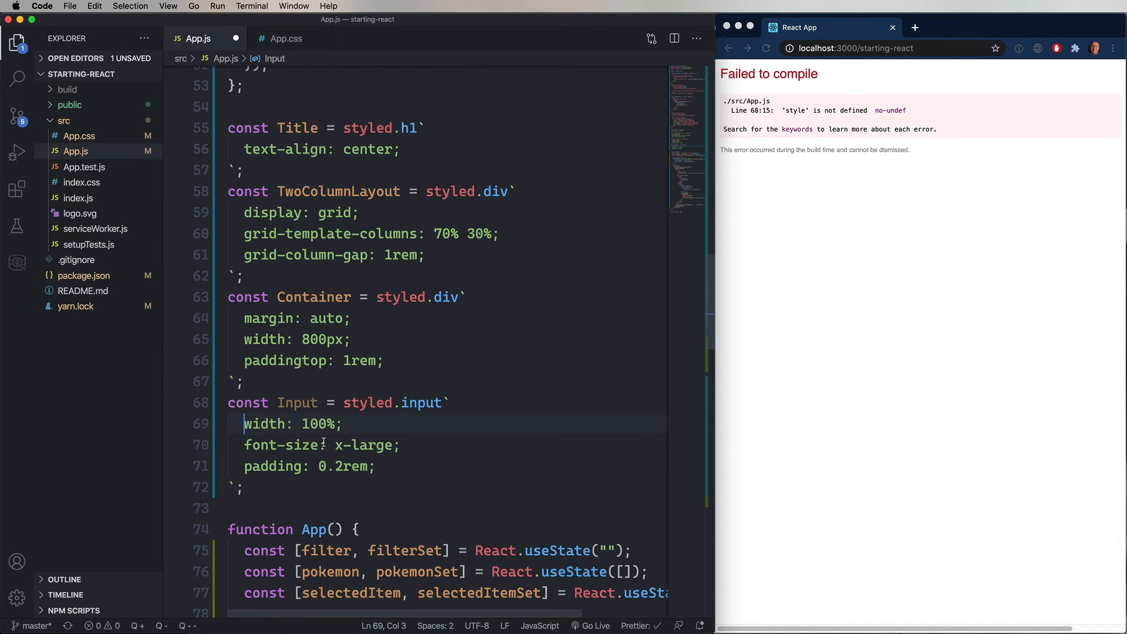
{"action": "scroll", "scroll_direction": "down", "scroll_amount": 3}
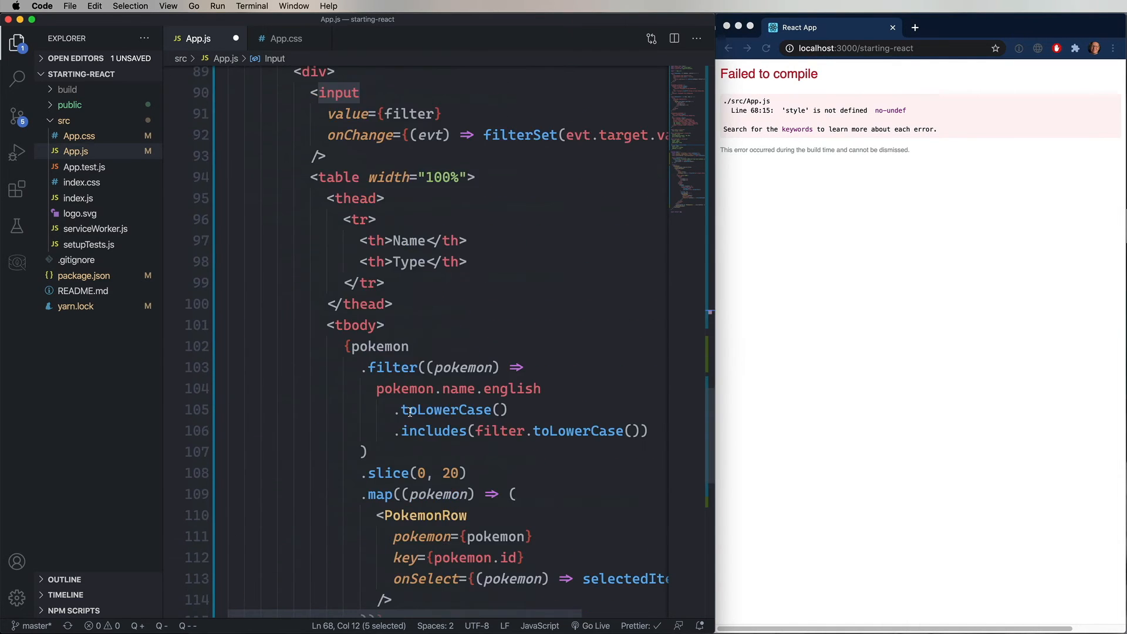